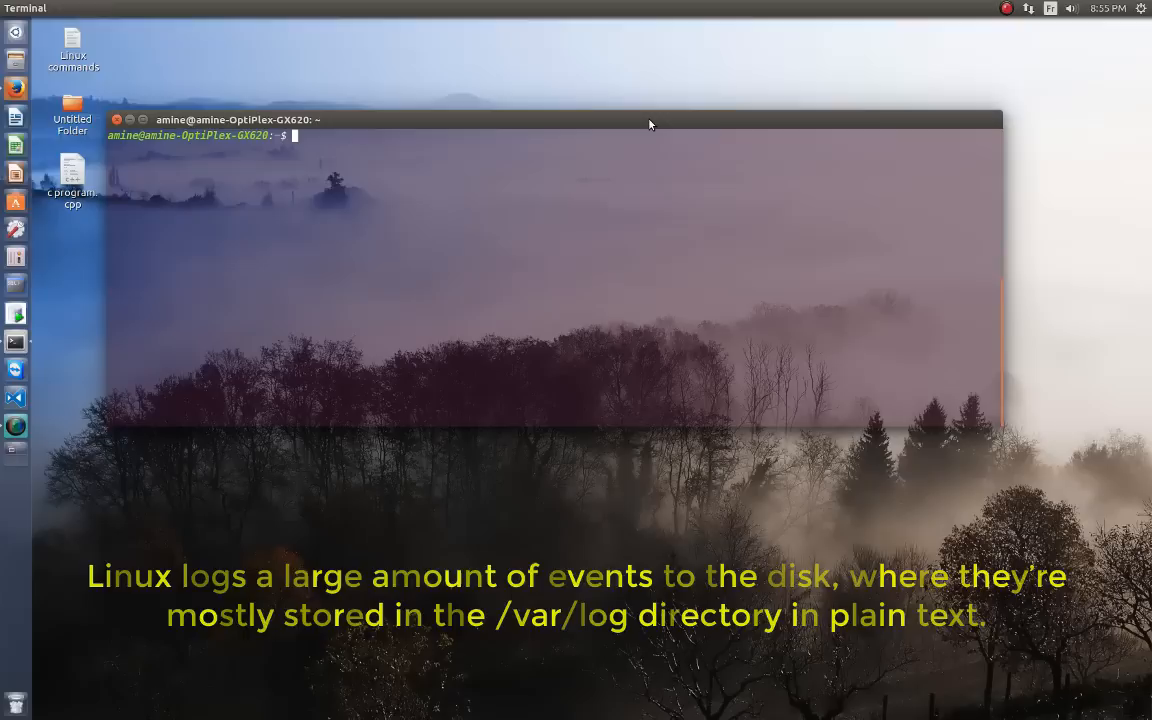
Change into /var/log and list its contents, showing boot.log, syslog, auth.log and other logs.
{"action": "type", "text": "cd /var/"}
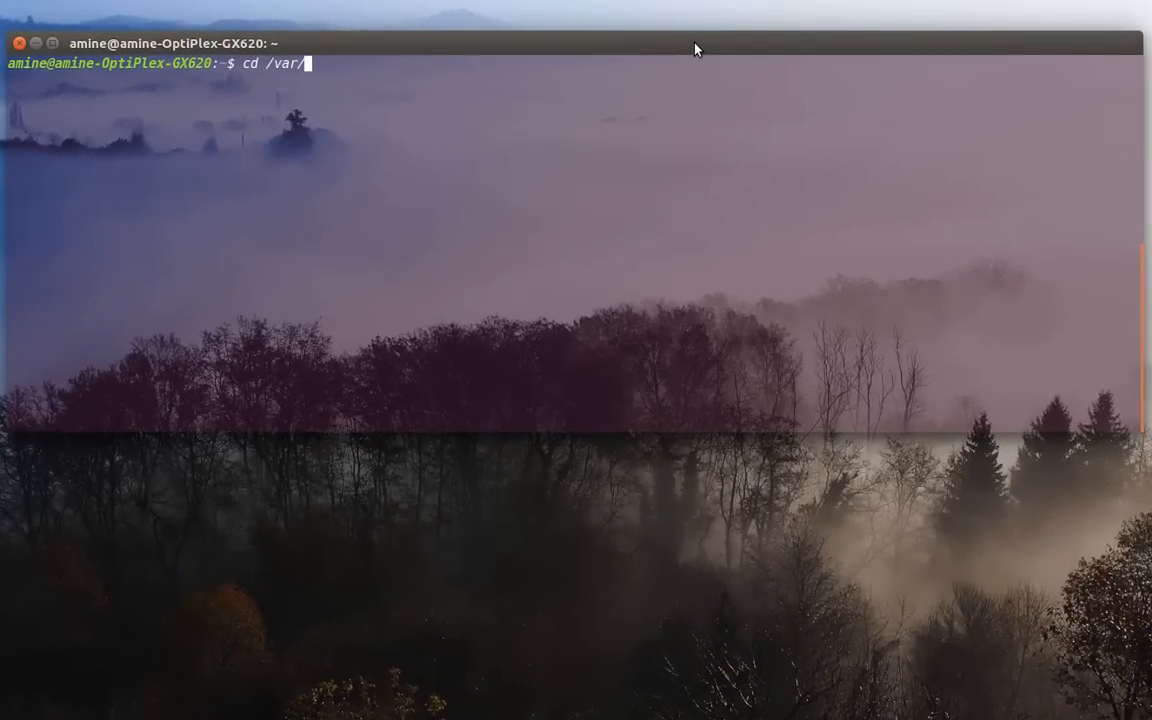
{"action": "type", "text": "log"}
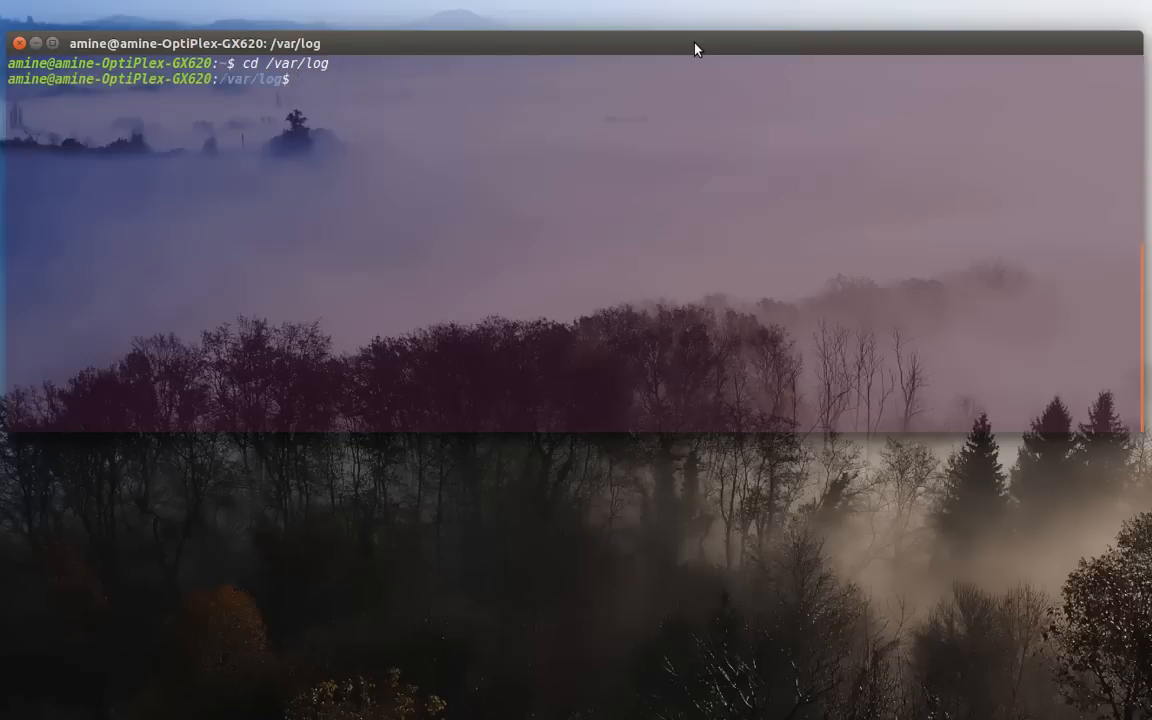
{"action": "type", "text": "ls"}
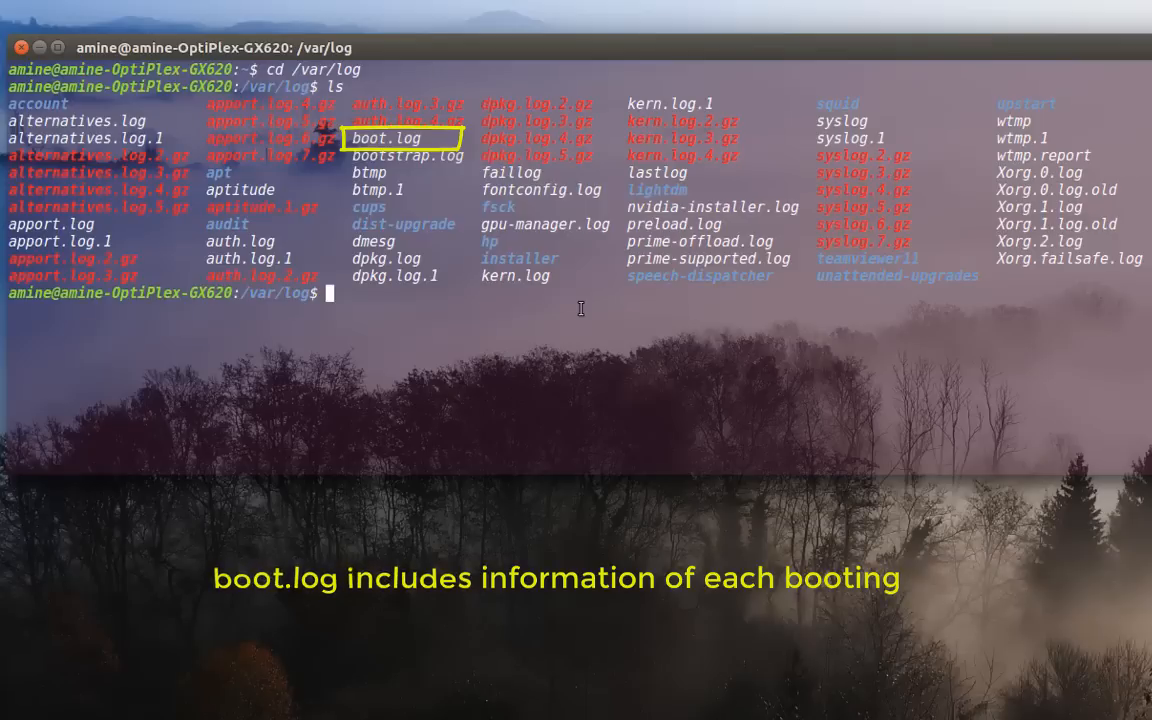
Enter 'sudo less boot.log' at the prompt without running it yet.
{"action": "type", "text": "sudo"}
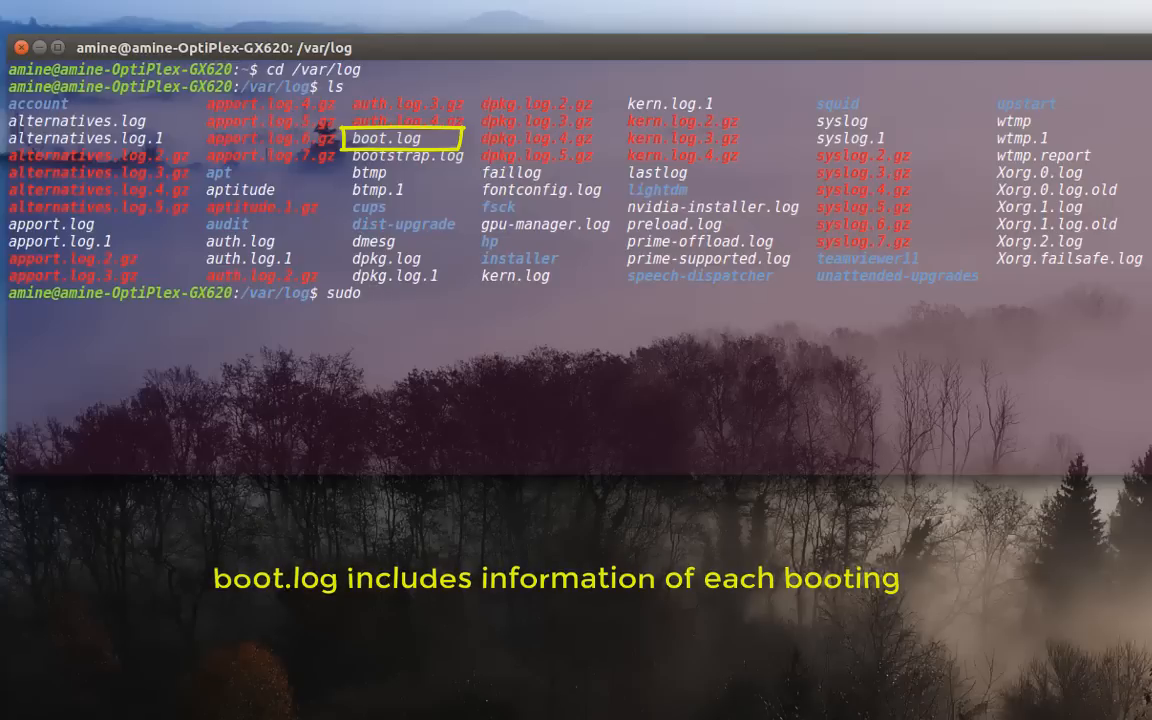
{"action": "type", "text": "less"}
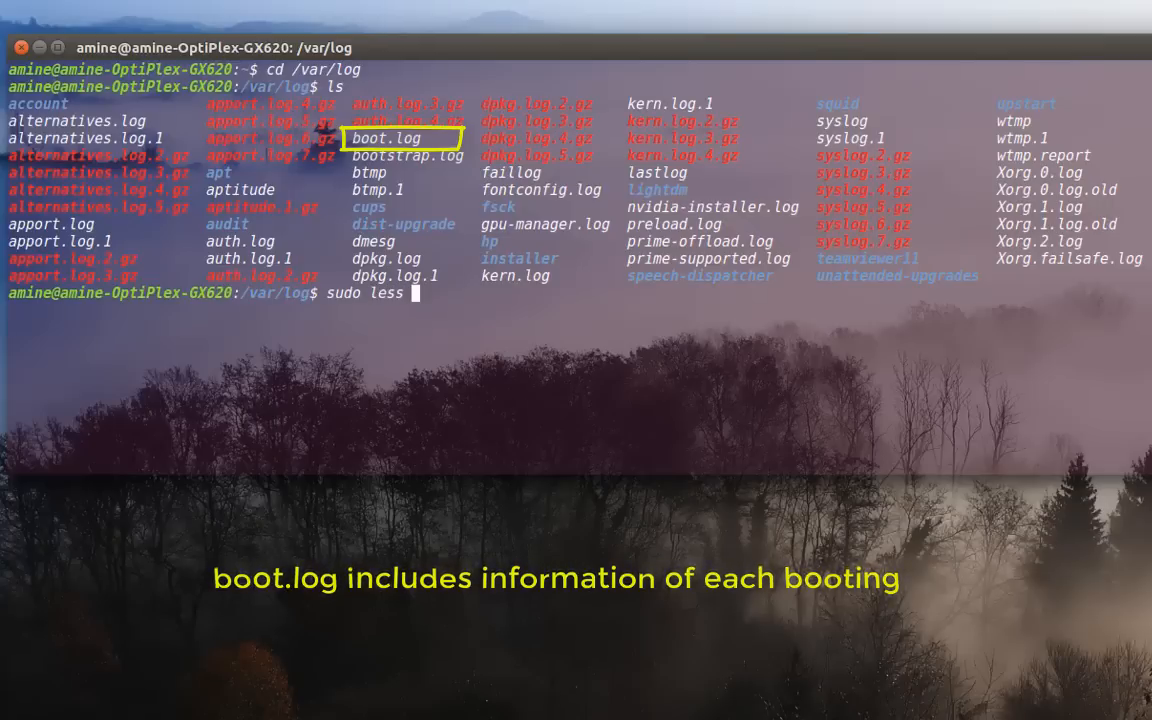
{"action": "type", "text": "bo"}
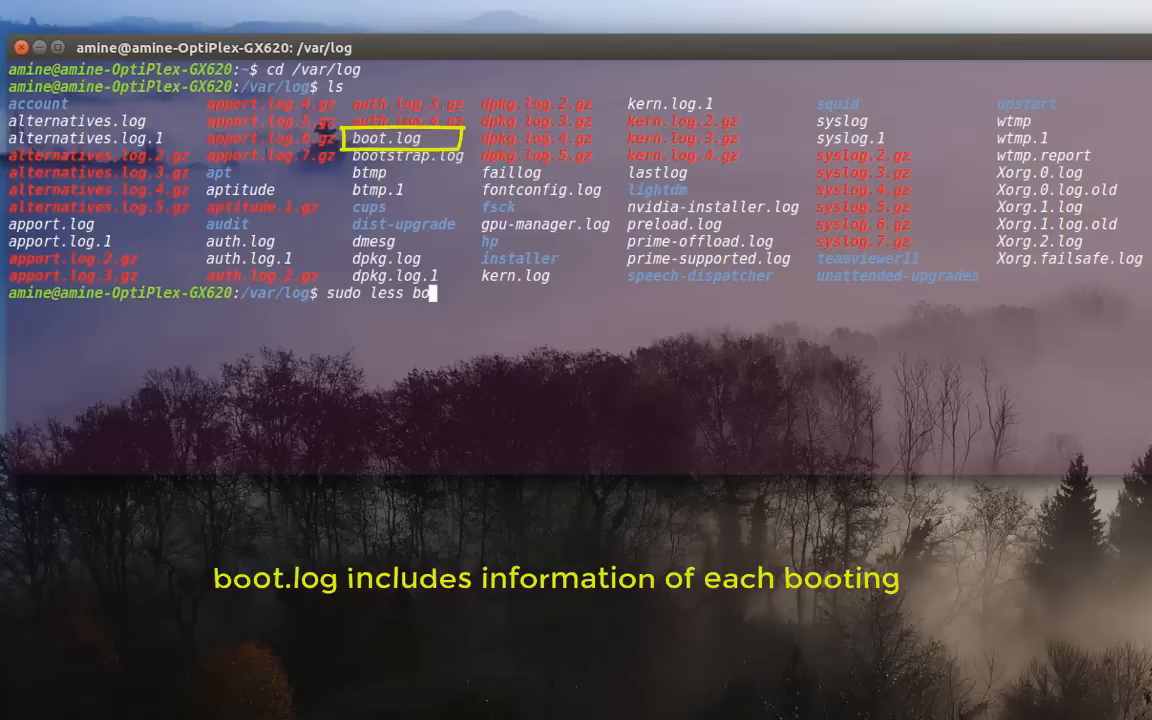
{"action": "type", "text": "ot"}
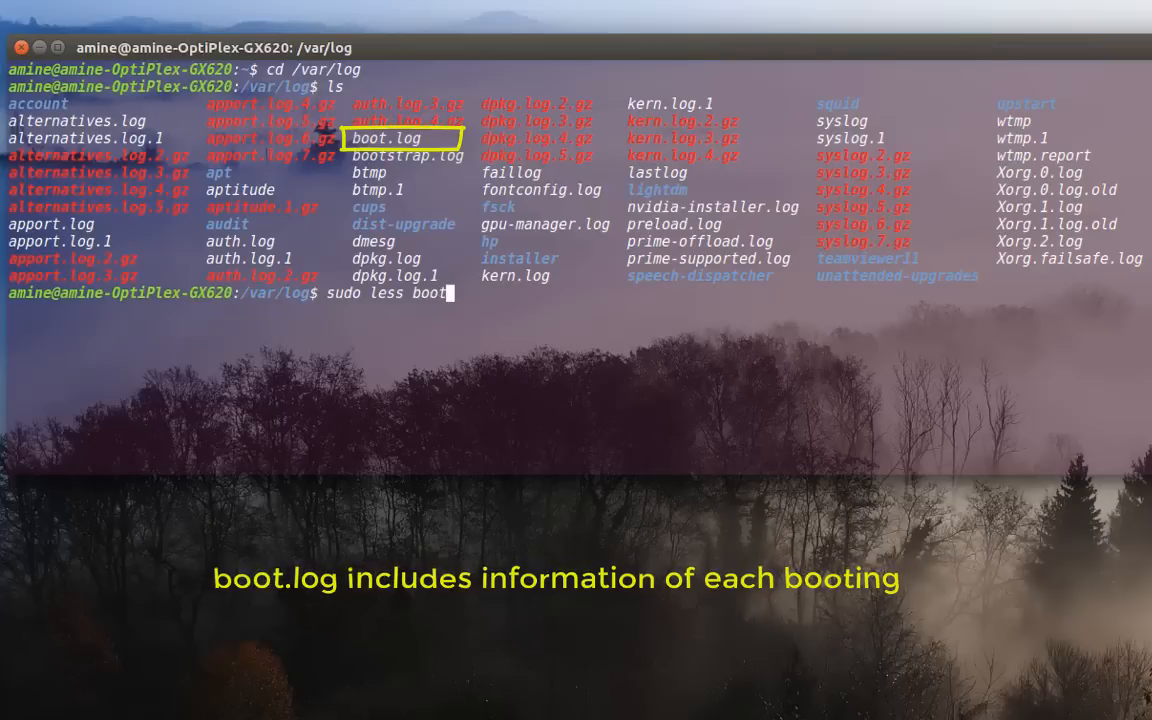
{"action": "type", "text": ".log"}
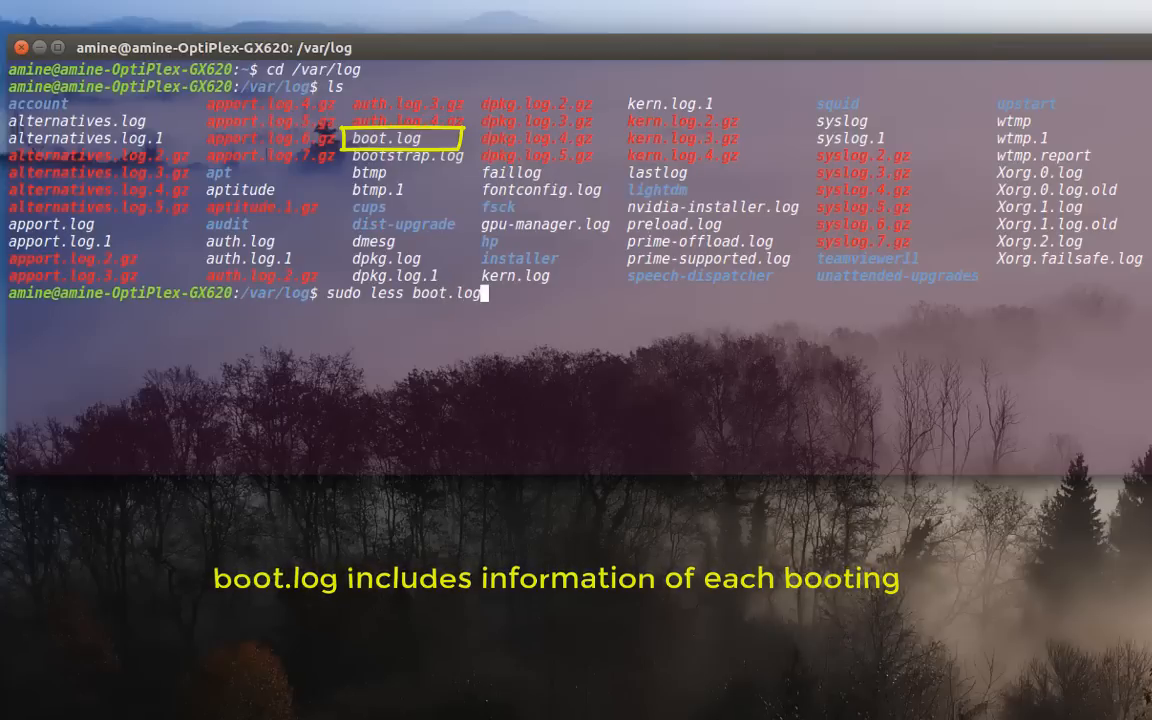
Run the command and page down through boot.log's startup messages.
{"action": "key", "text": "Return"}
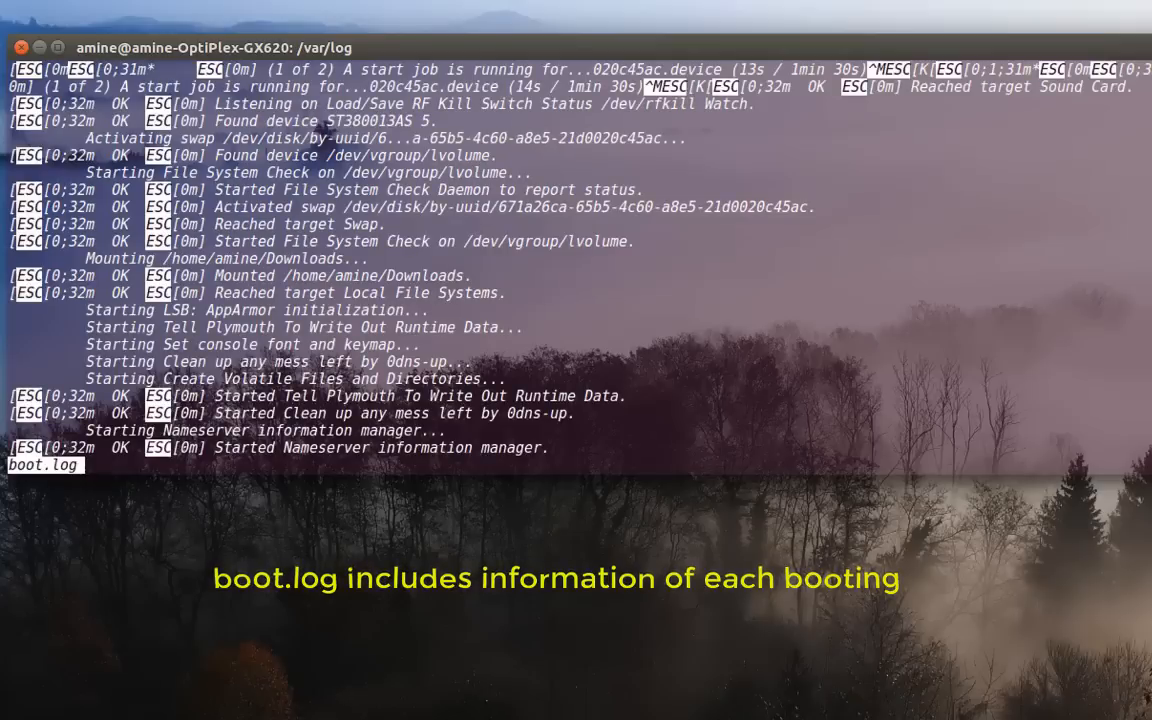
{"action": "mouse_move", "coordinate": [596, 284]}
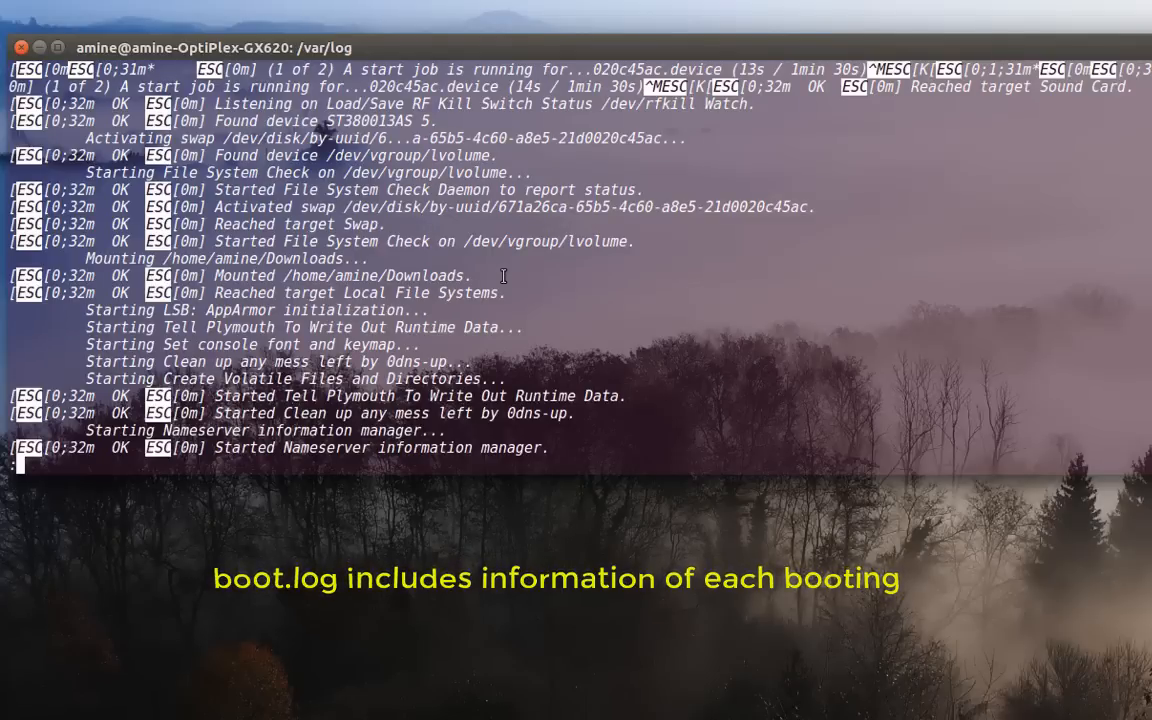
{"action": "scroll", "scroll_direction": "down", "scroll_amount": 3}
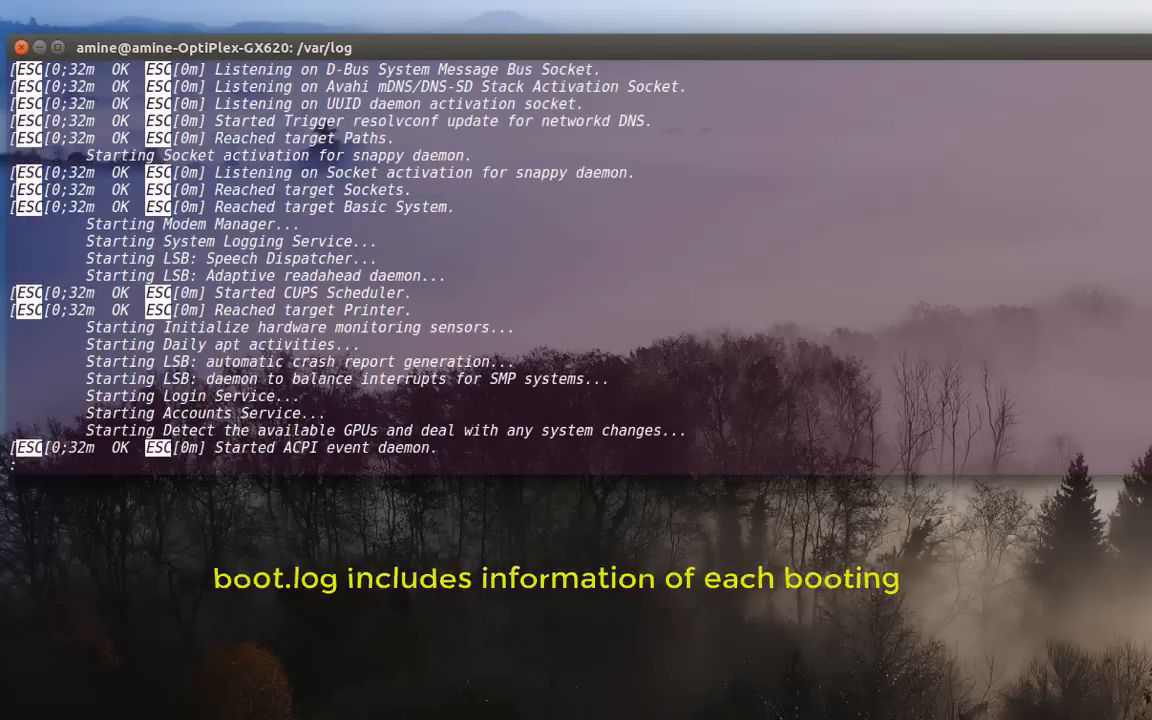
{"action": "scroll", "scroll_direction": "down", "scroll_amount": 3}
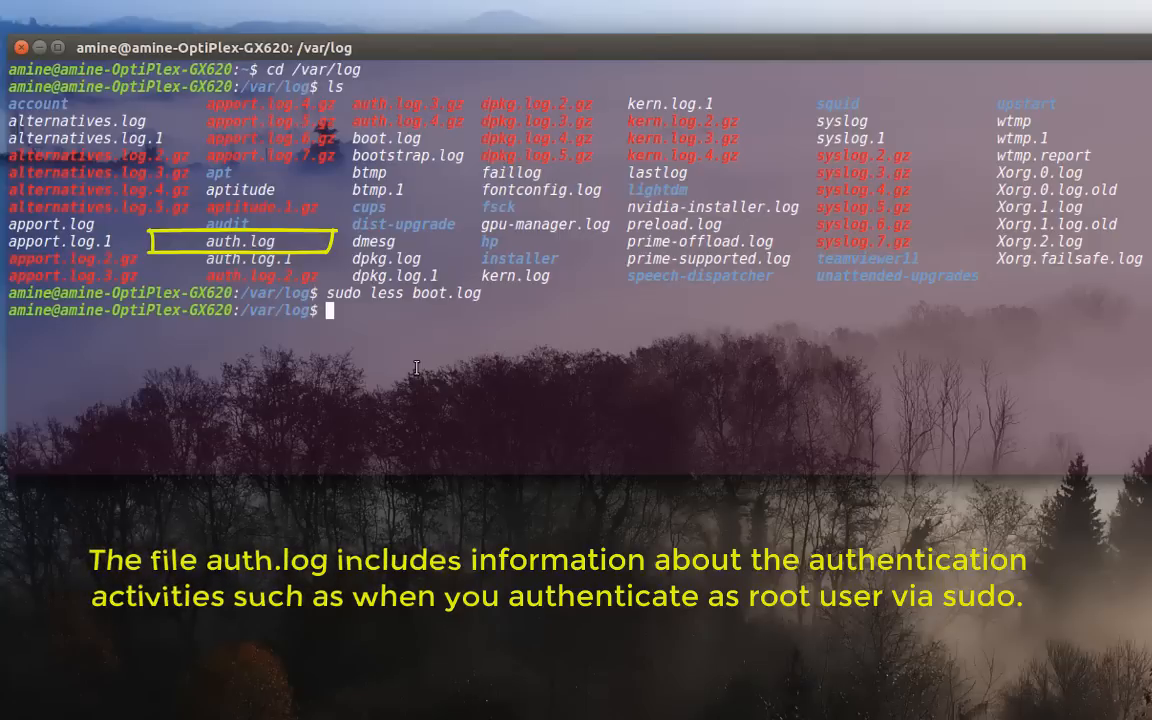
View auth.log with 'sudo less' and page to its recent sudo session entries.
{"action": "type", "text": "less"}
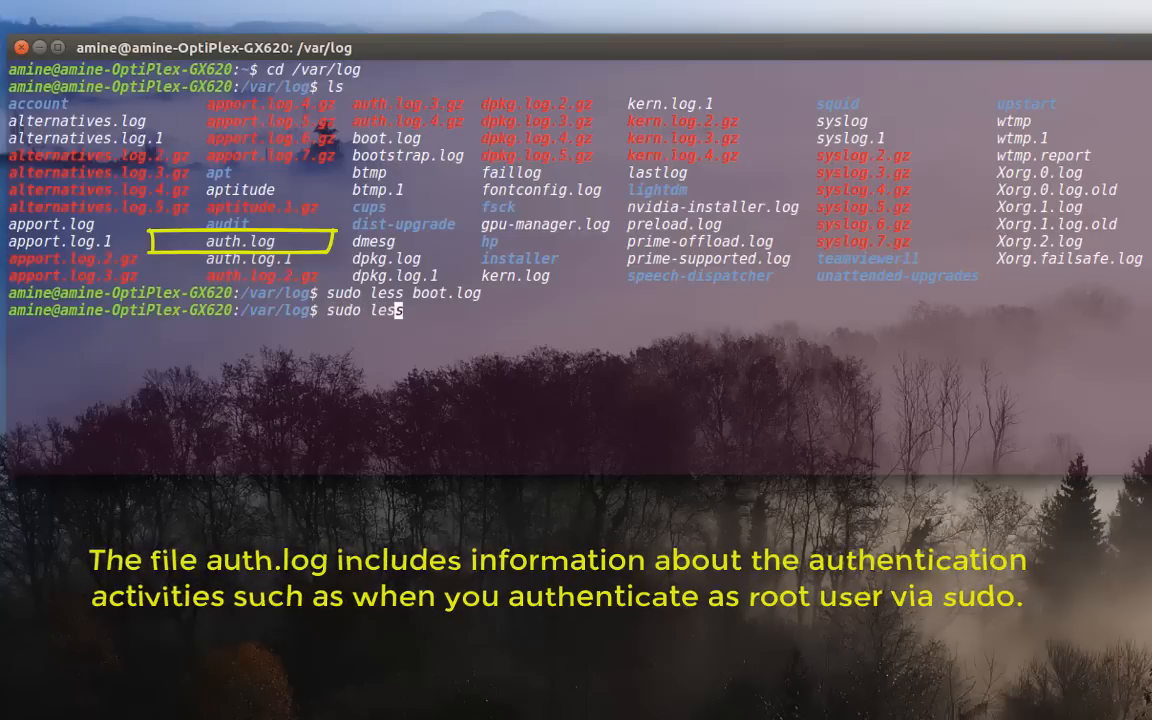
{"action": "type", "text": "auth"}
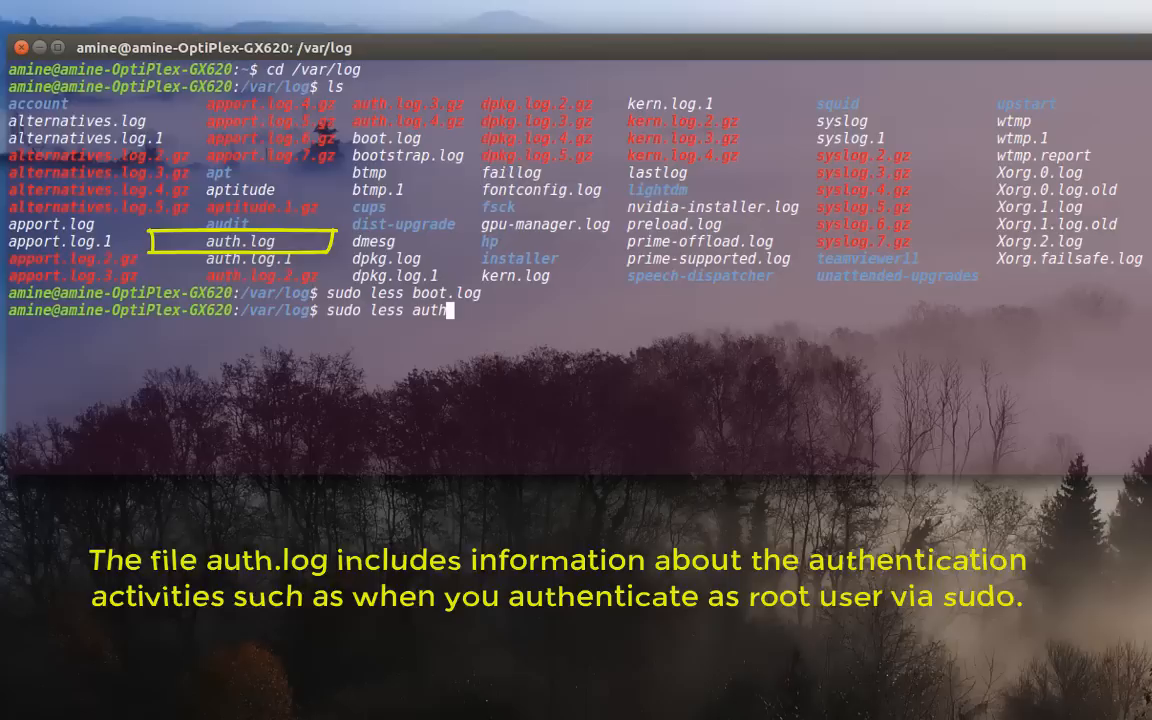
{"action": "type", "text": ".log"}
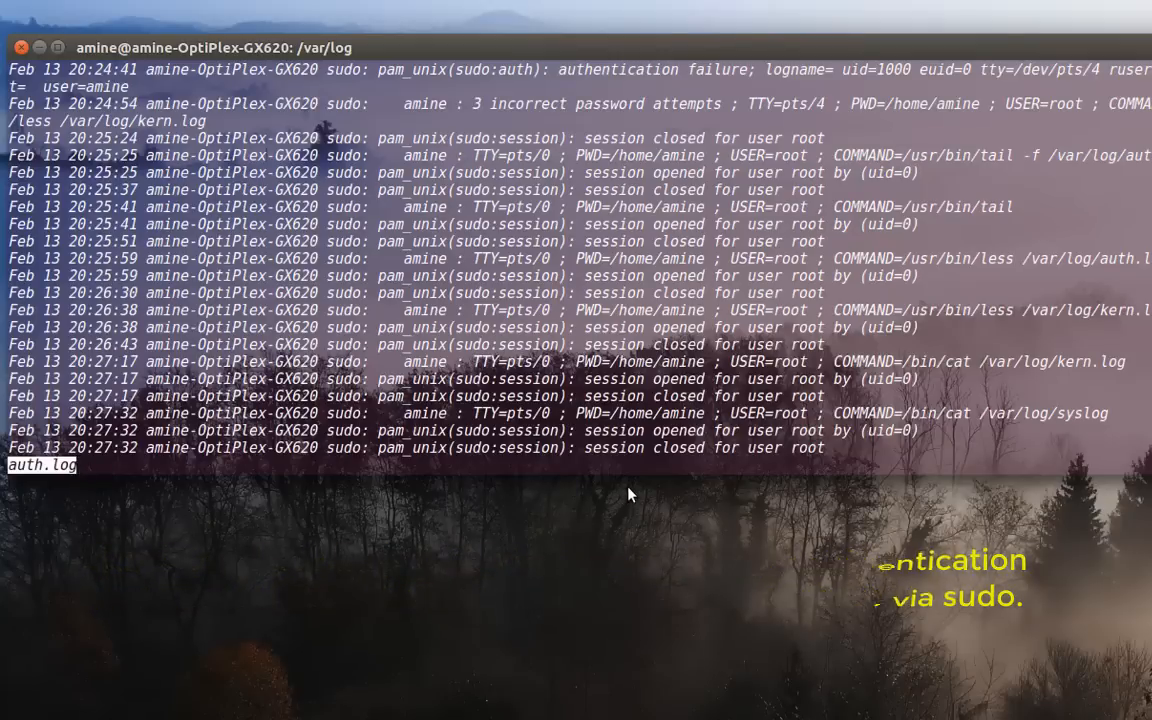
{"action": "mouse_move", "coordinate": [670, 520]}
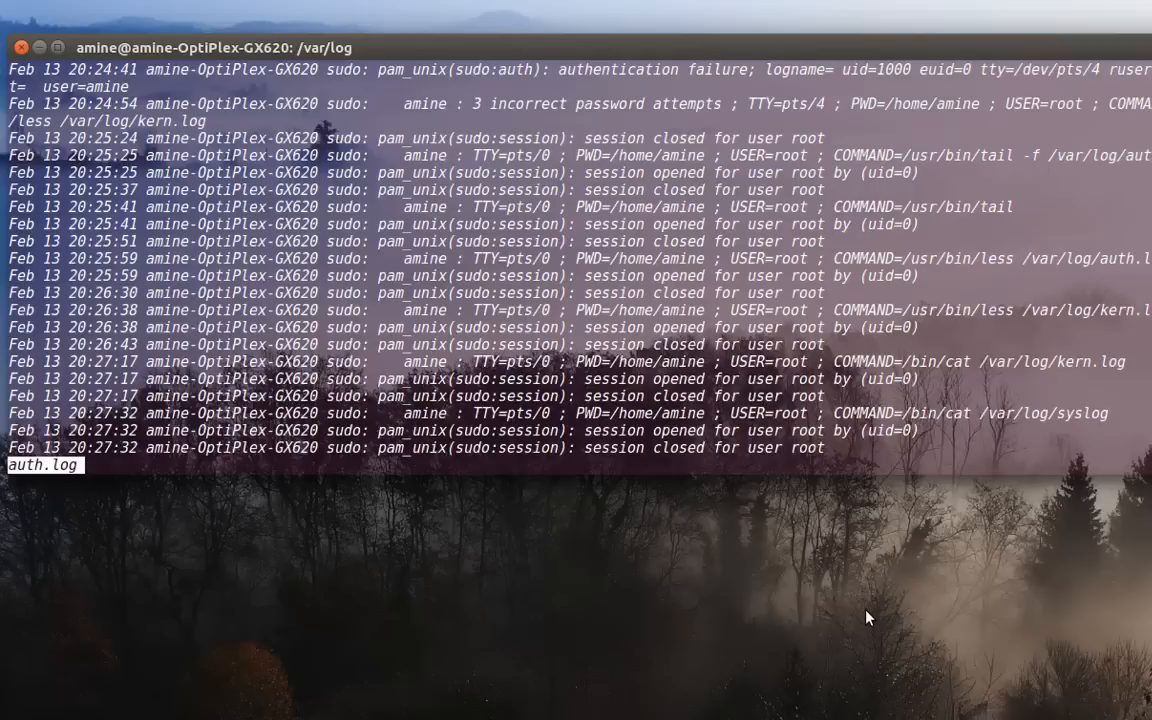
{"action": "mouse_move", "coordinate": [868, 588]}
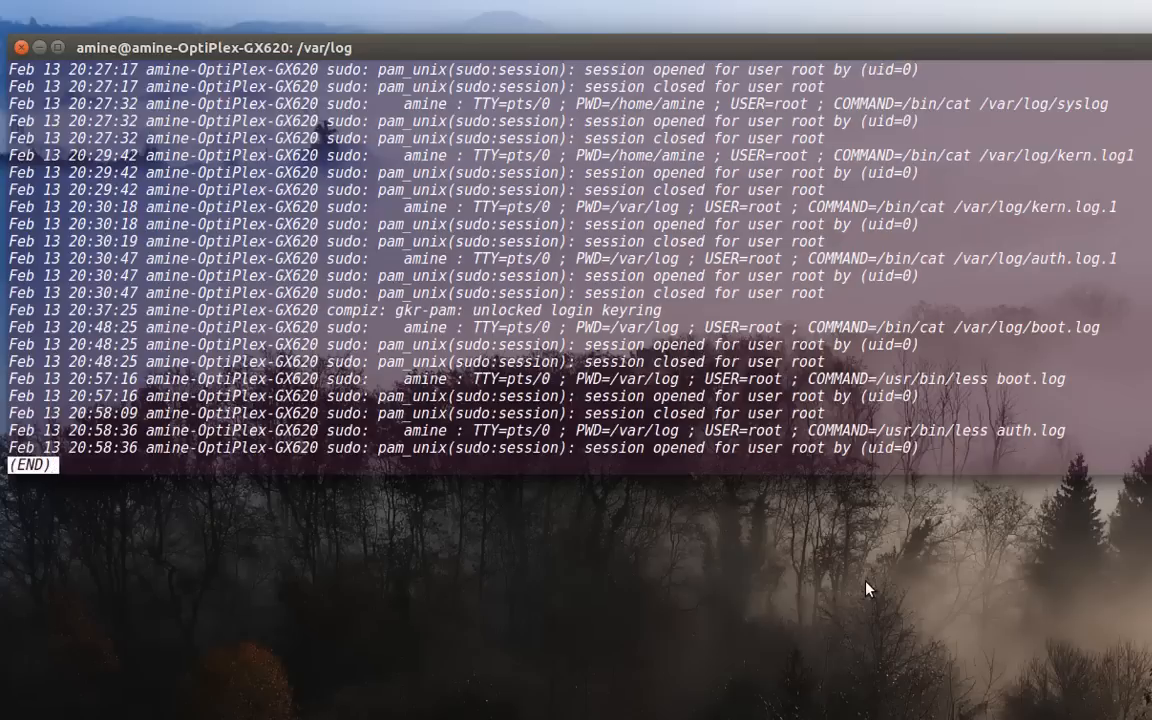
Quit the auth.log viewer and run 'sudo less kern.log' to view the kernel log.
{"action": "key", "text": "q"}
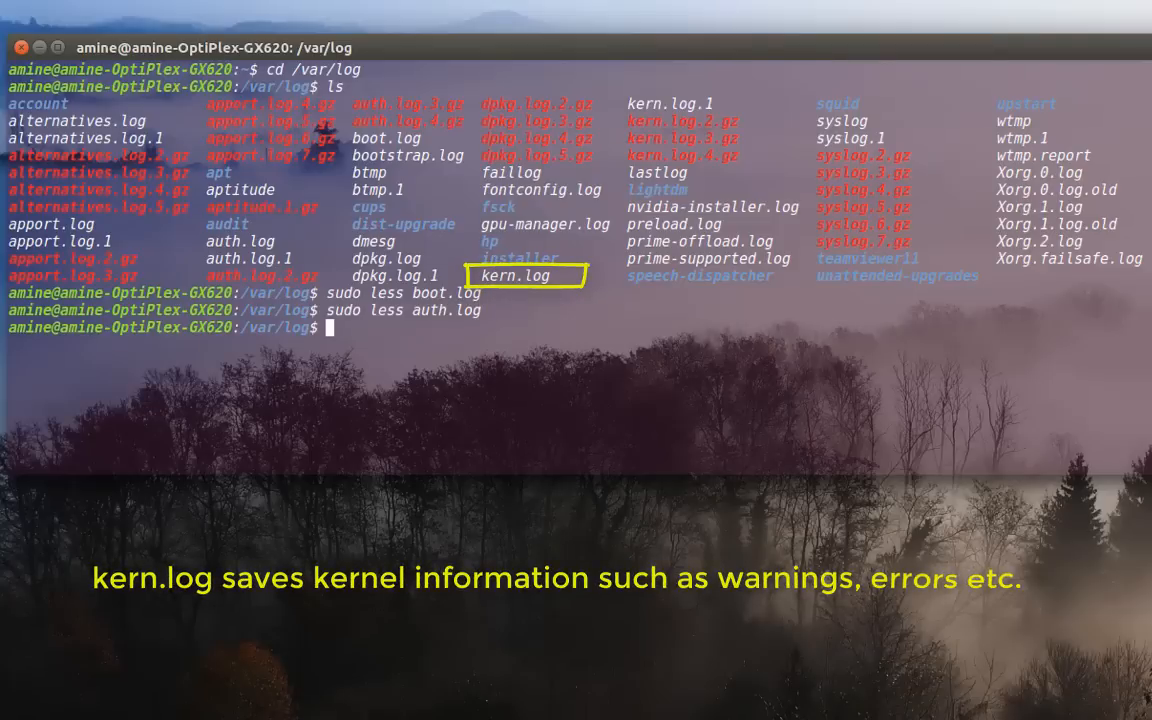
{"action": "type", "text": "sudo less a"}
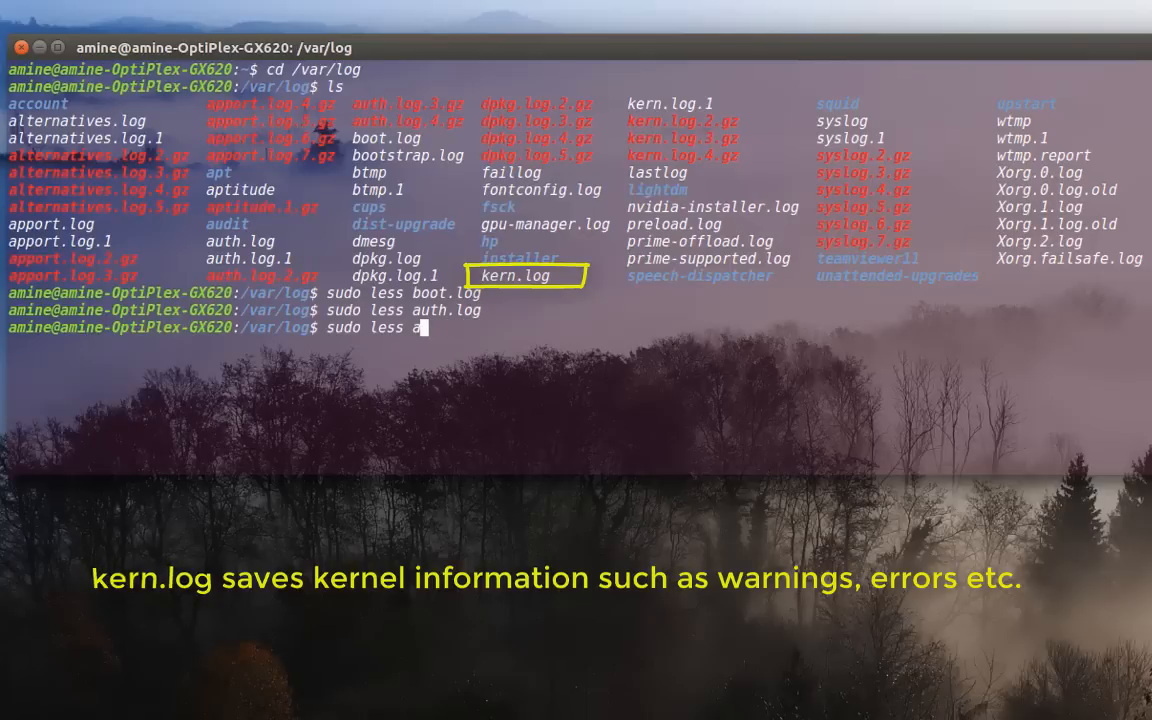
{"action": "type", "text": "kern"}
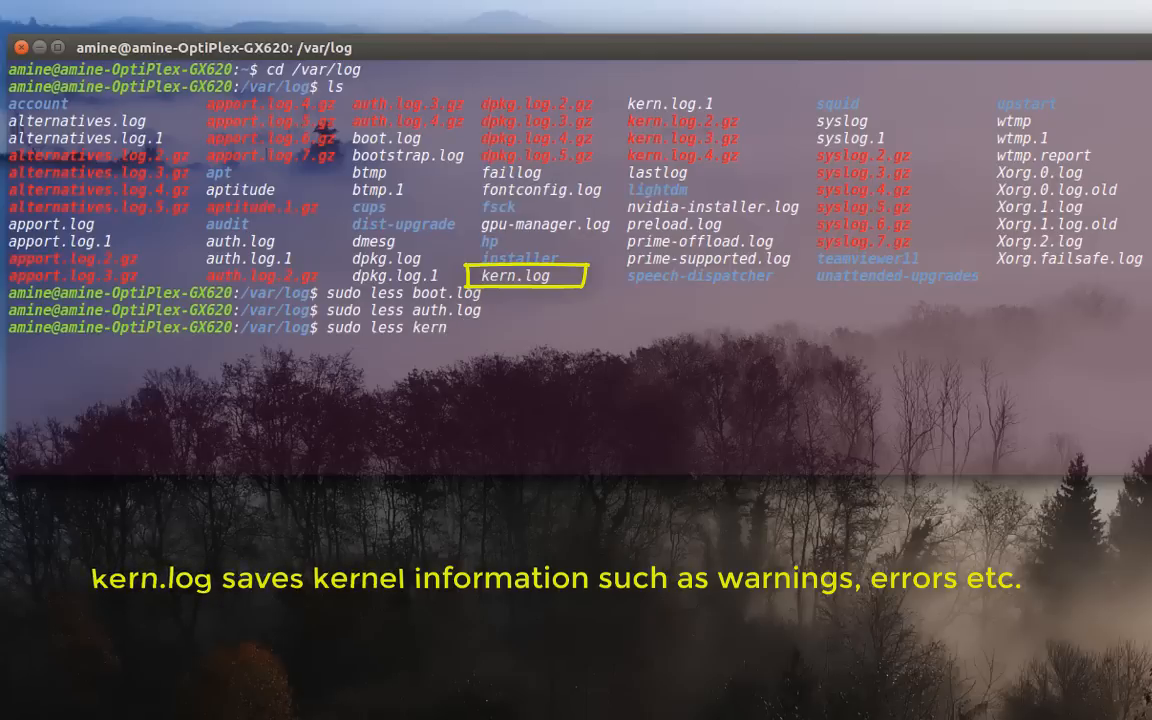
{"action": "type", "text": ".log"}
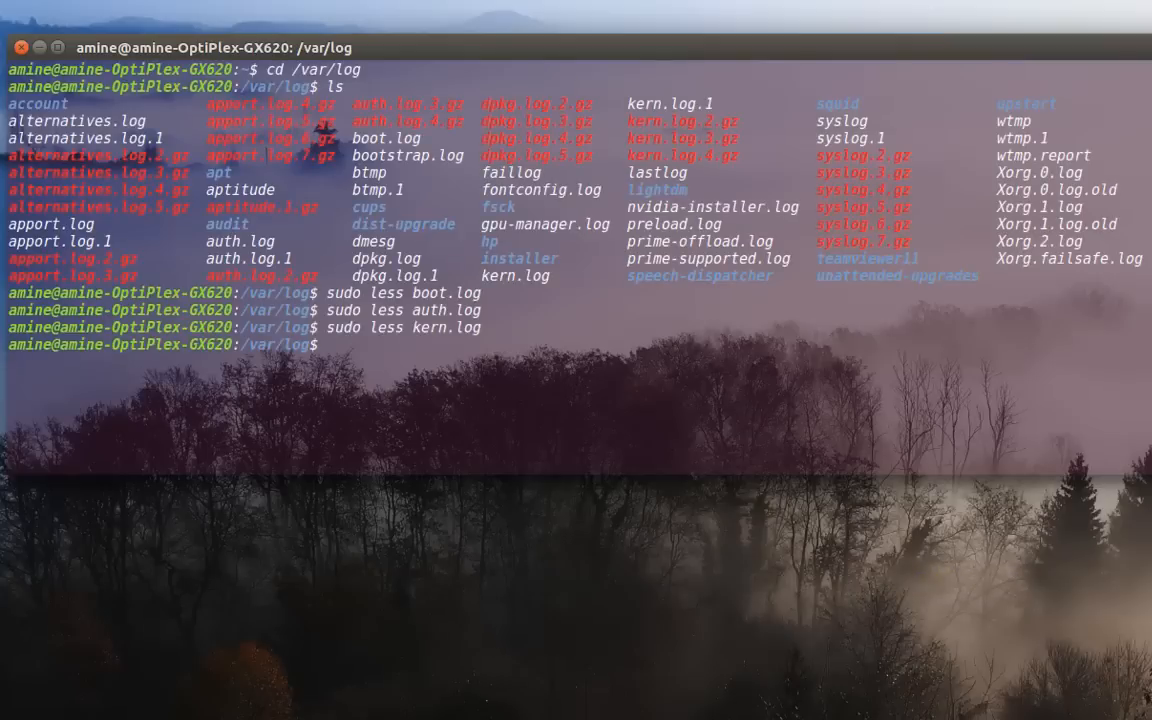
{"action": "mouse_move", "coordinate": [576, 500]}
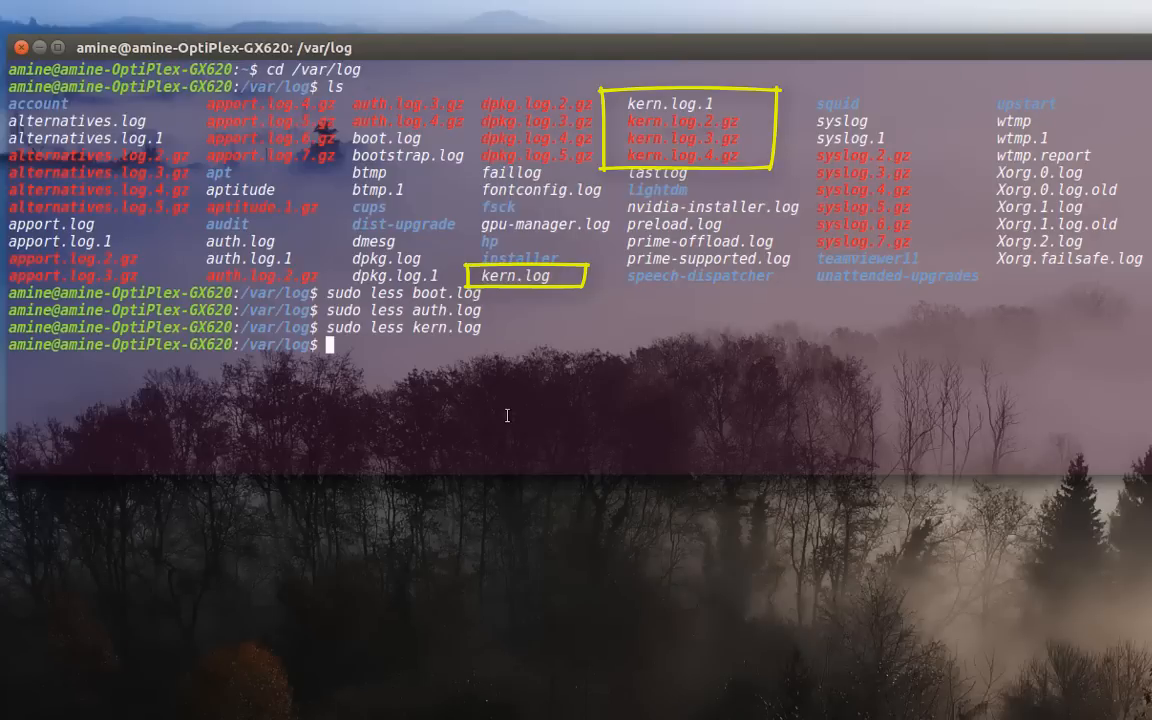
{"action": "mouse_move", "coordinate": [776, 352]}
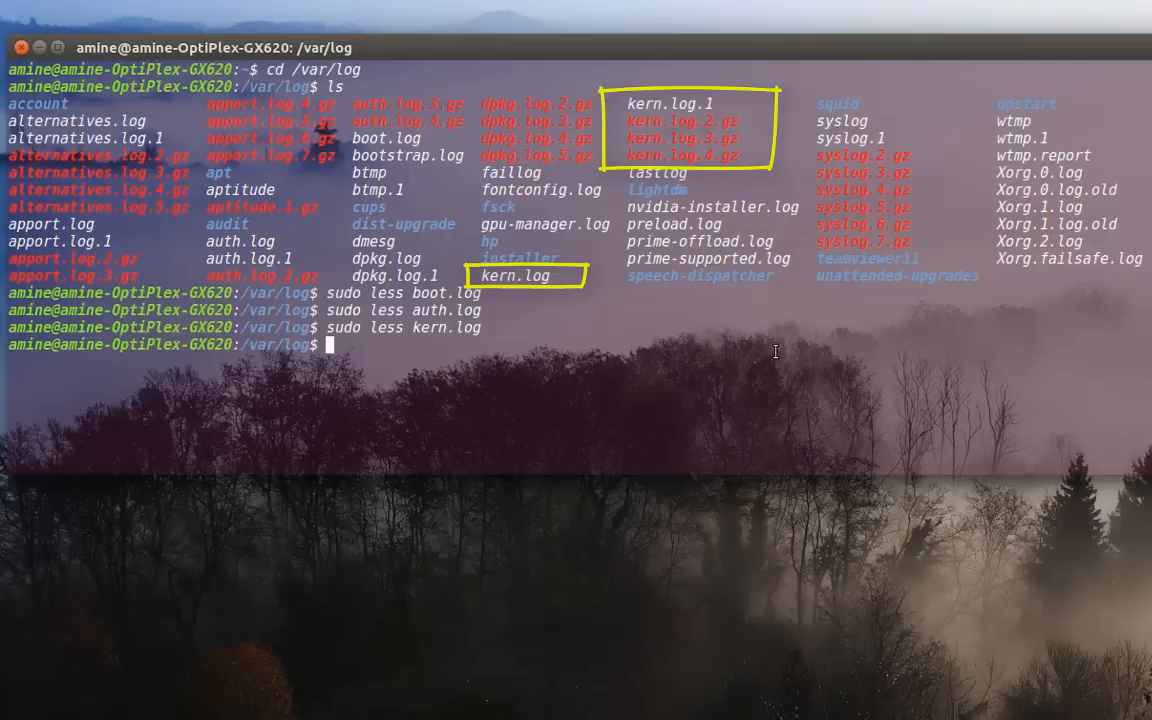
{"action": "mouse_move", "coordinate": [768, 160]}
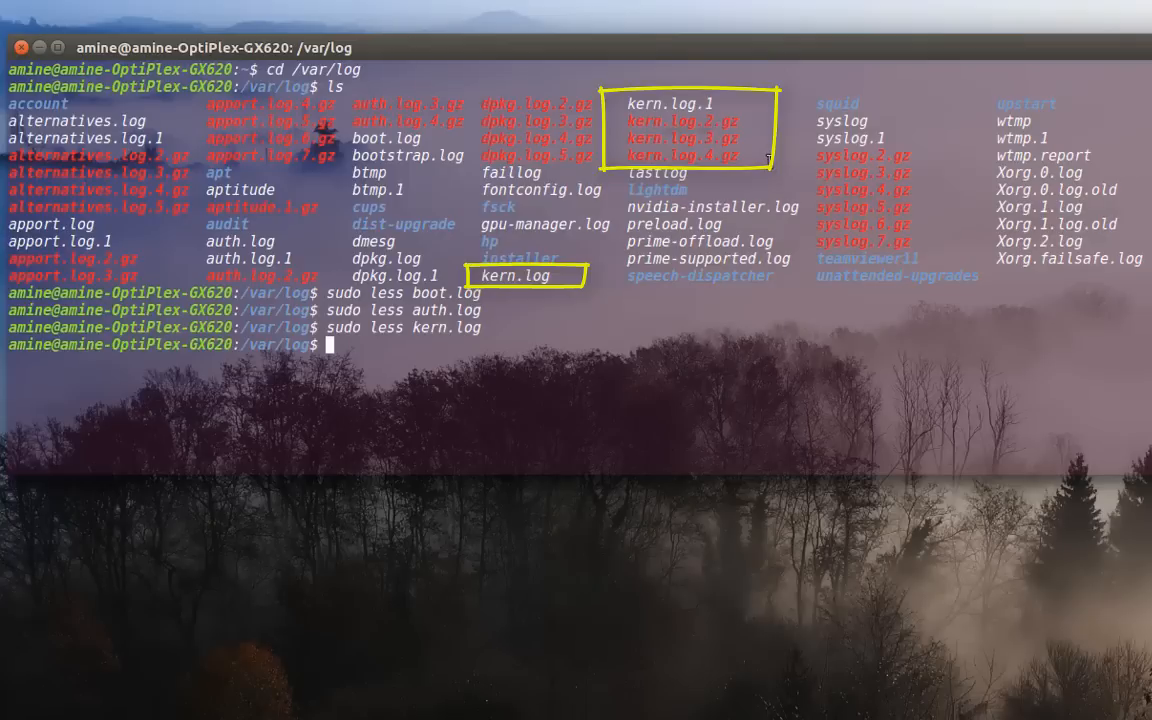
{"action": "mouse_move", "coordinate": [752, 196]}
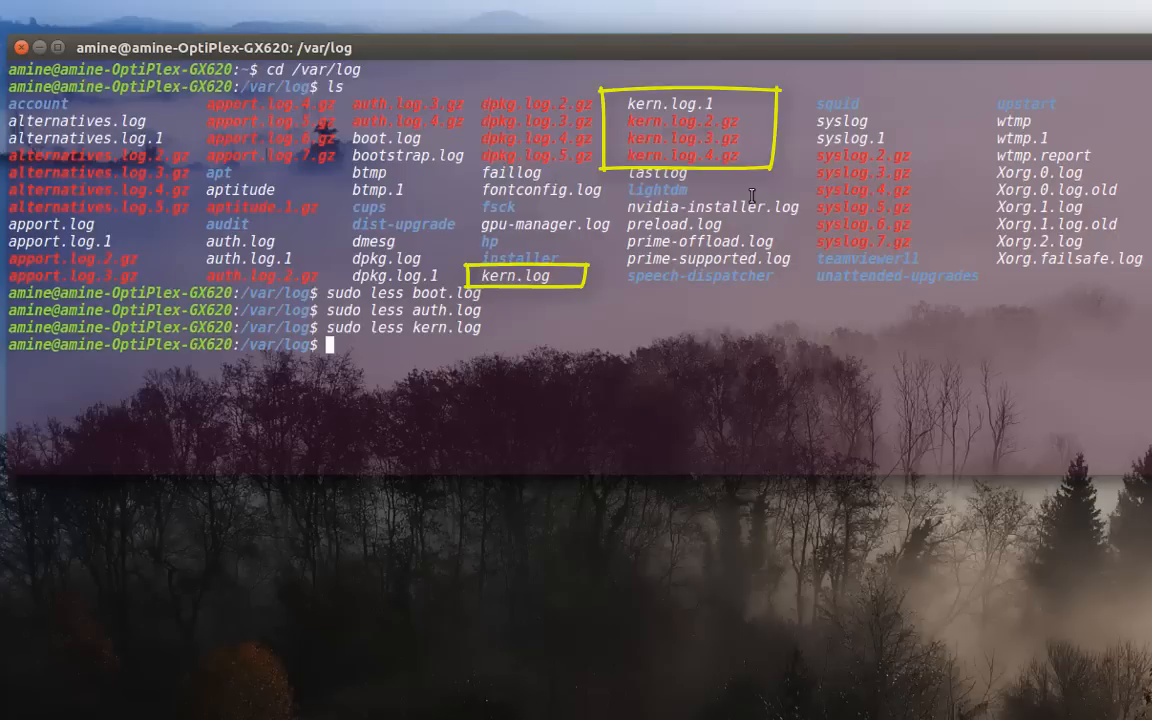
Run 'ps aux | grep logrotate', which returns only the grep process itself.
{"action": "type", "text": "ps"}
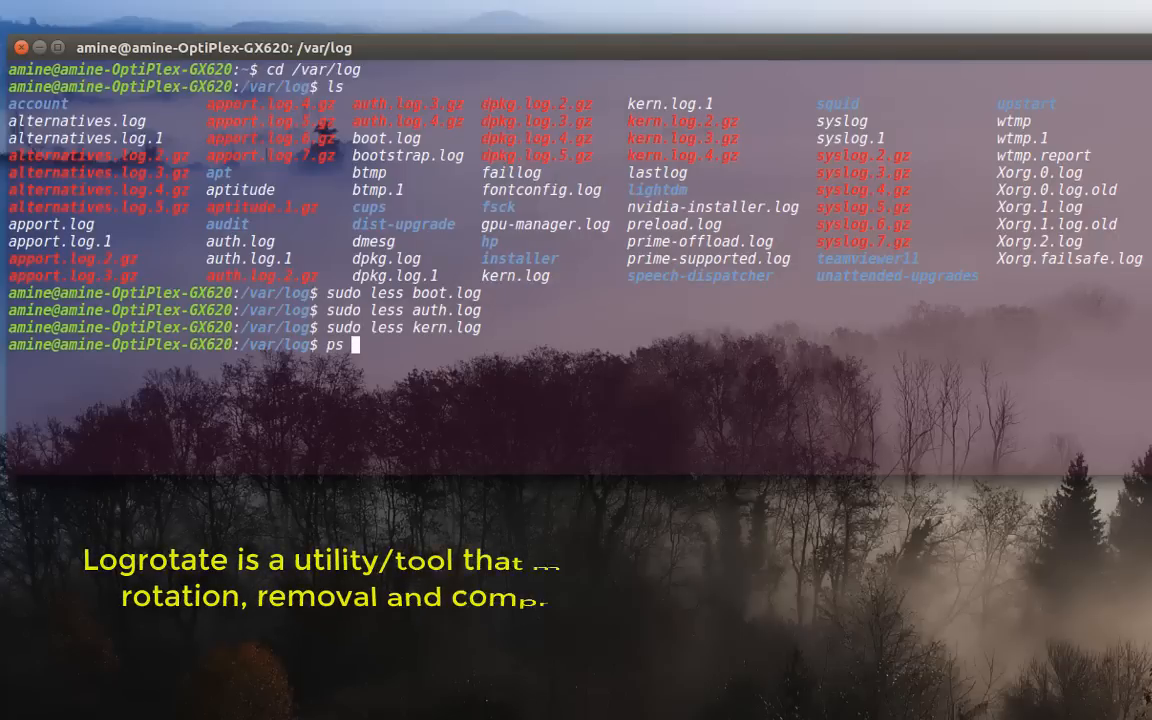
{"action": "type", "text": "aux"}
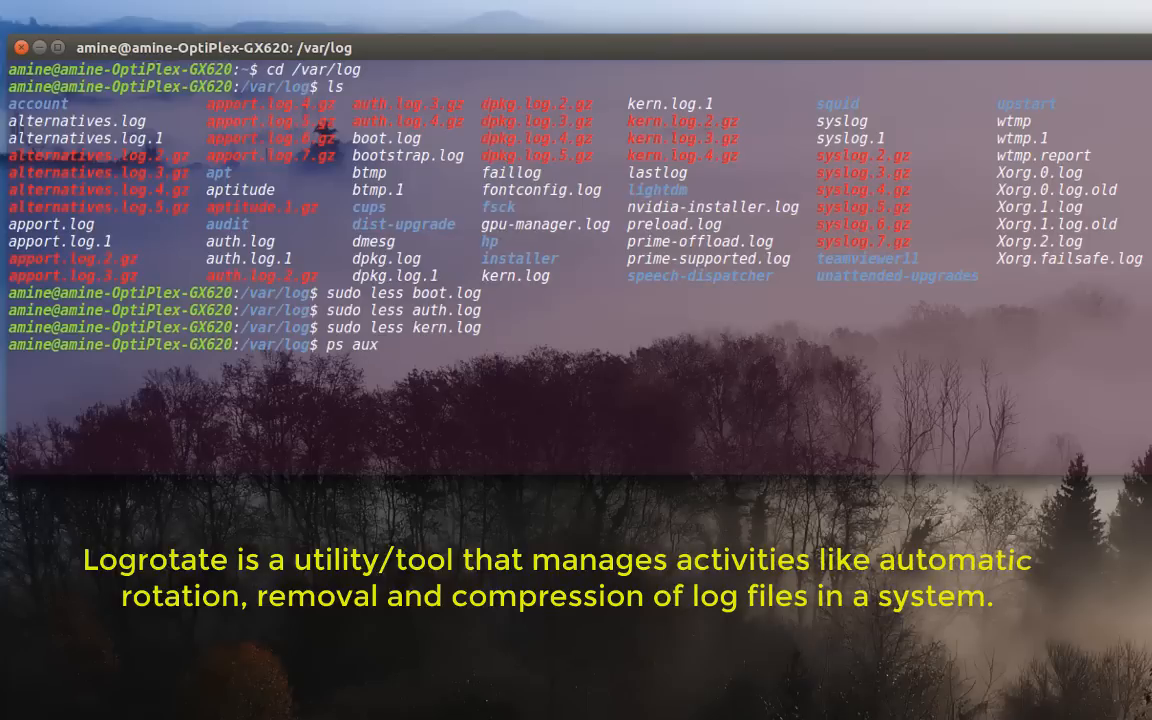
{"action": "type", "text": "|"}
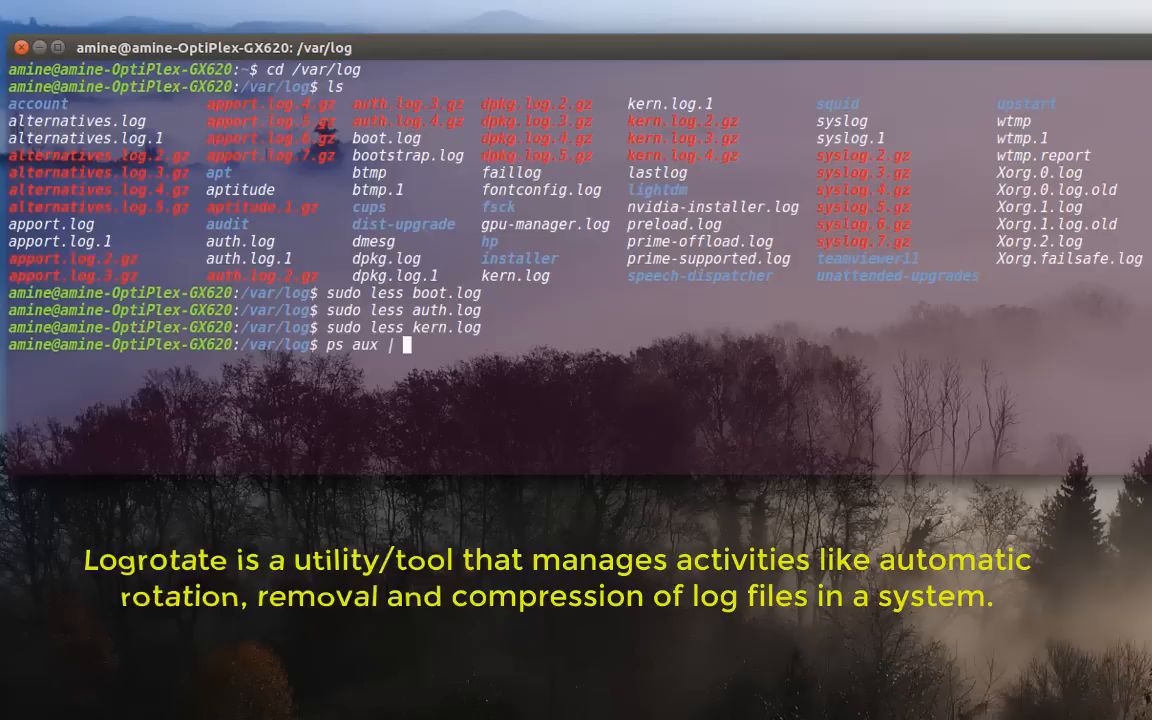
{"action": "type", "text": "gre"}
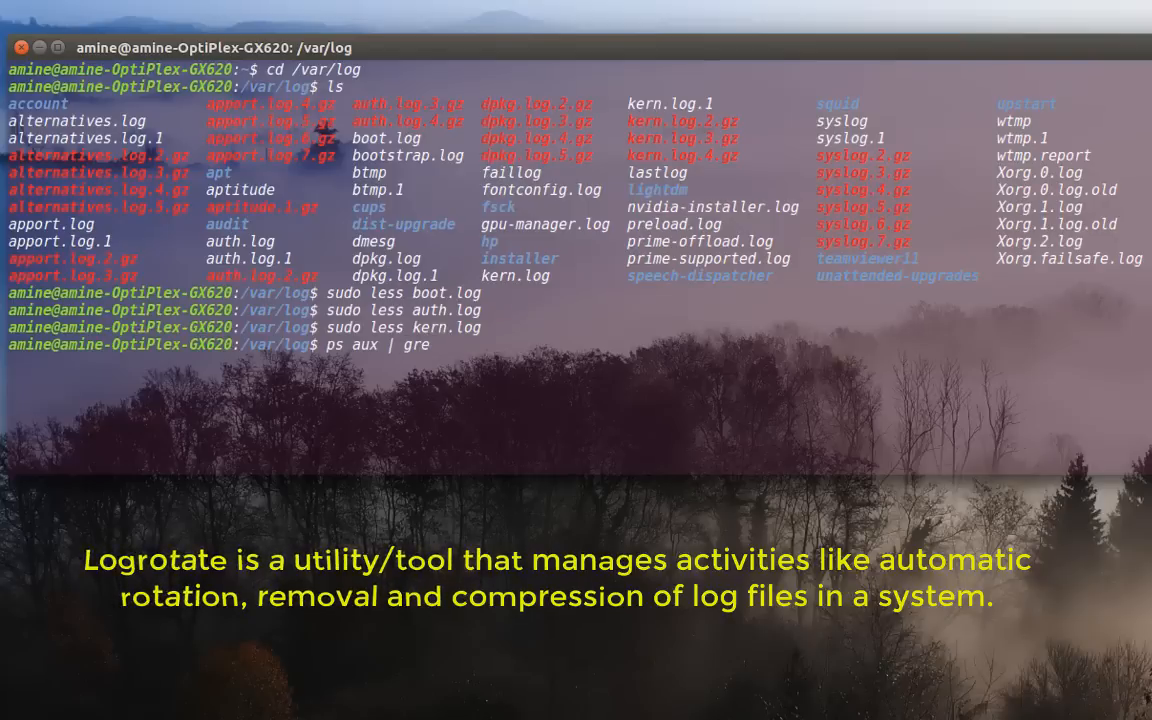
{"action": "type", "text": "p"}
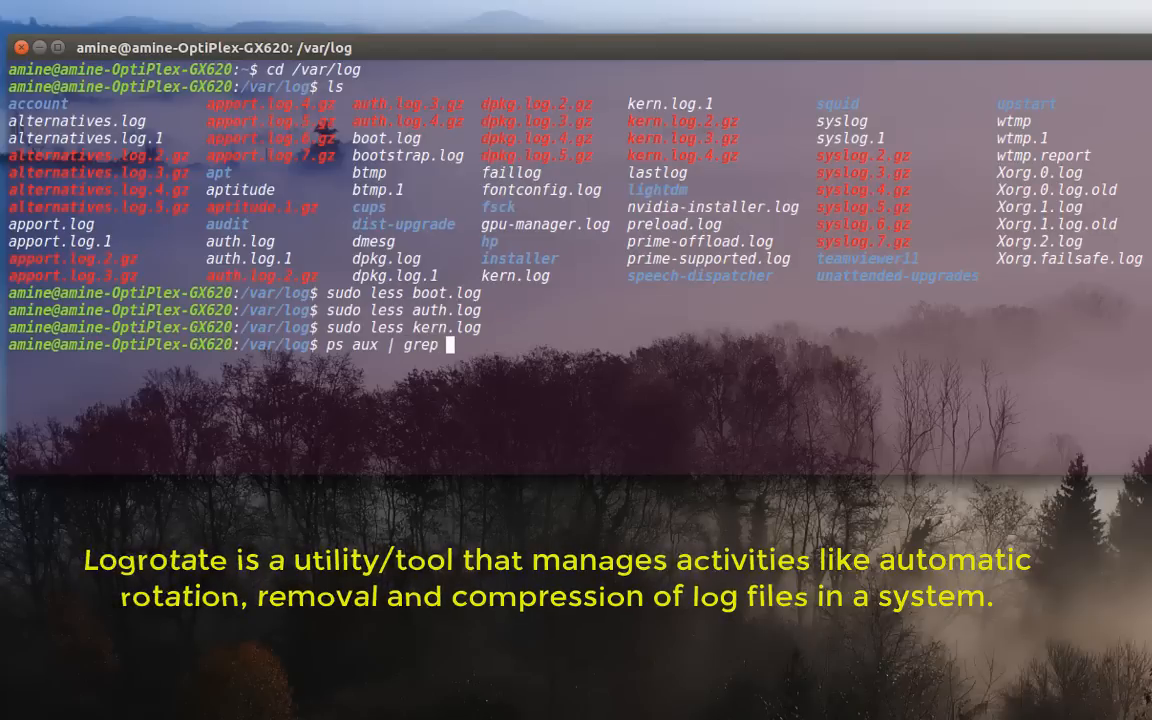
{"action": "type", "text": "logrotate"}
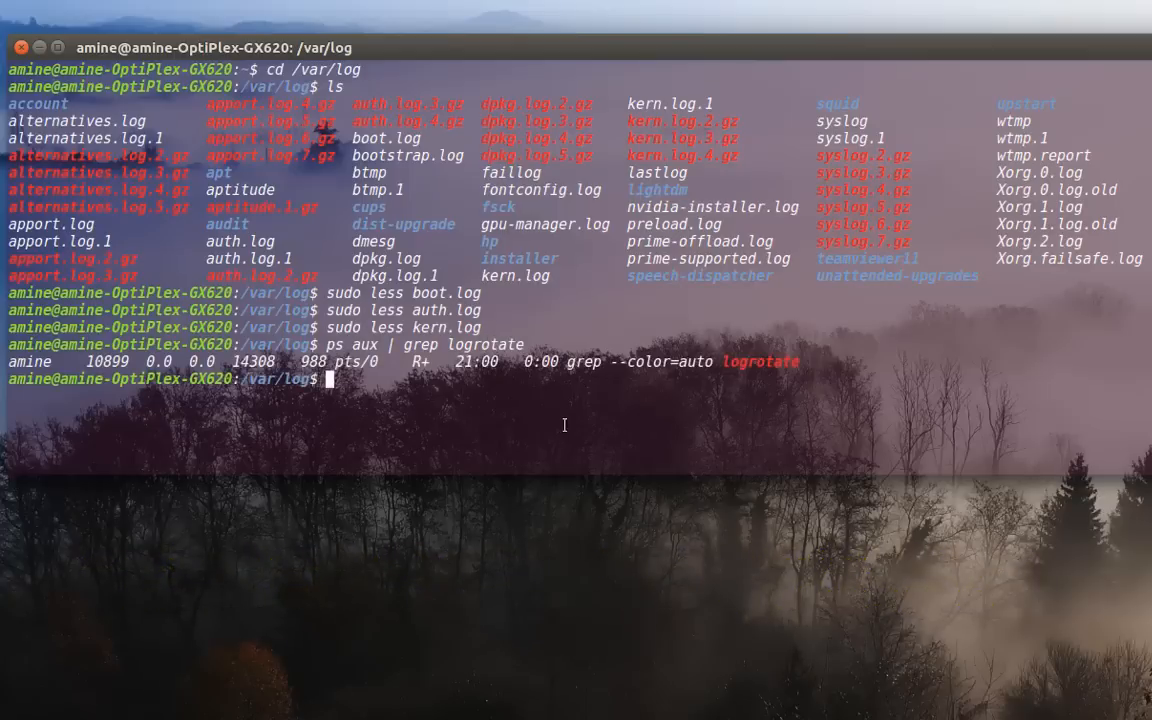
{"action": "mouse_move", "coordinate": [684, 400]}
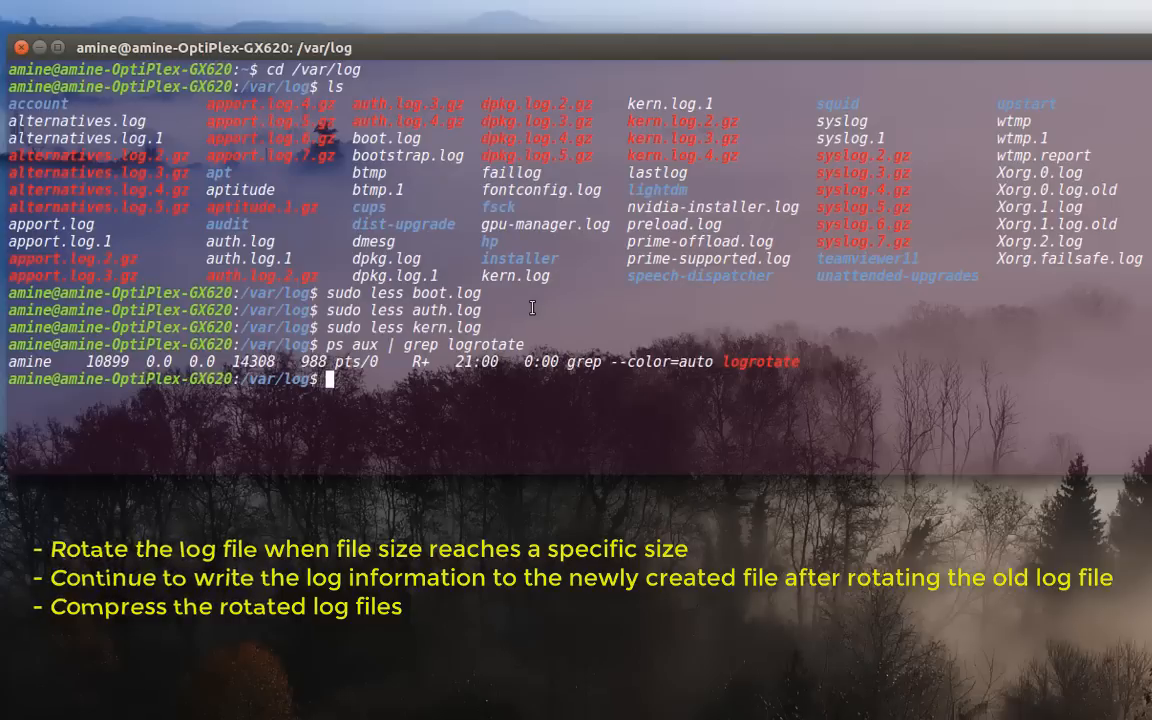
{"action": "mouse_move", "coordinate": [796, 242]}
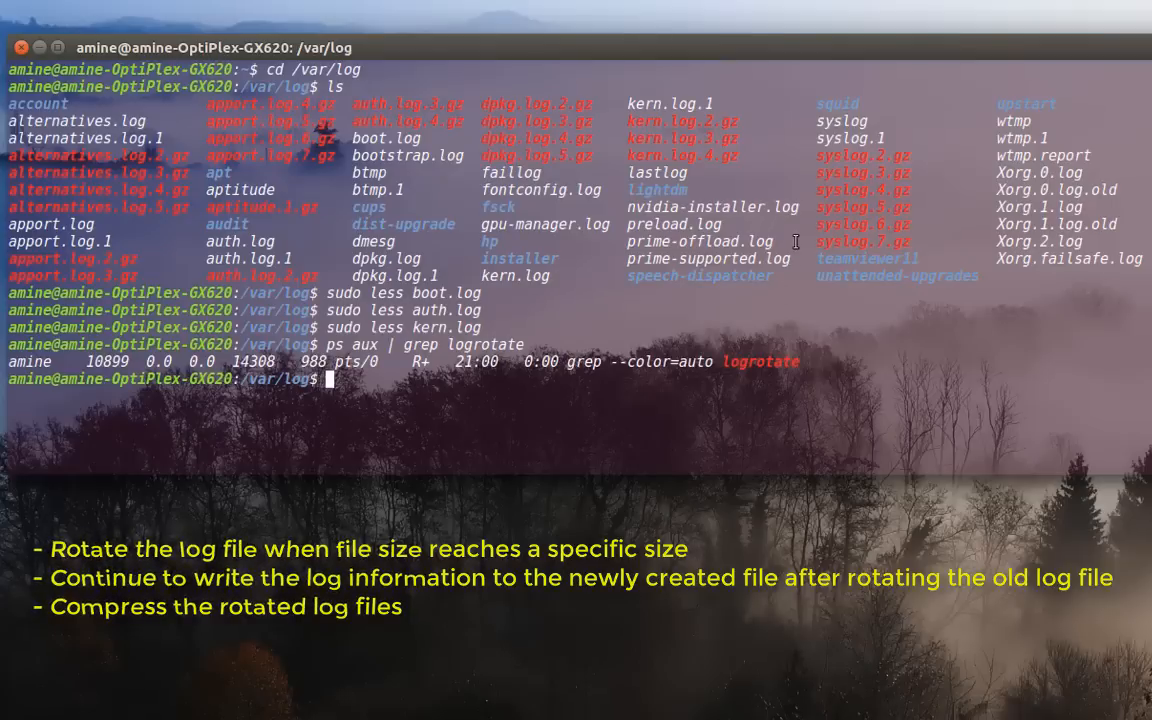
{"action": "mouse_move", "coordinate": [718, 132]}
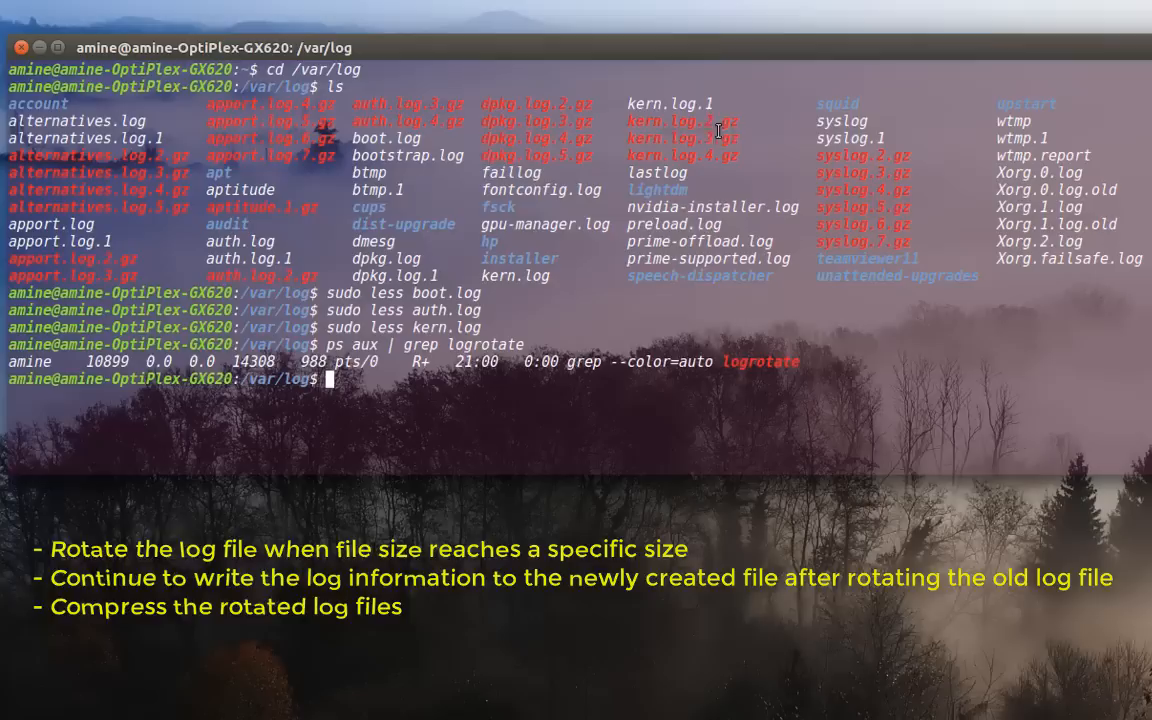
{"action": "mouse_move", "coordinate": [716, 130]}
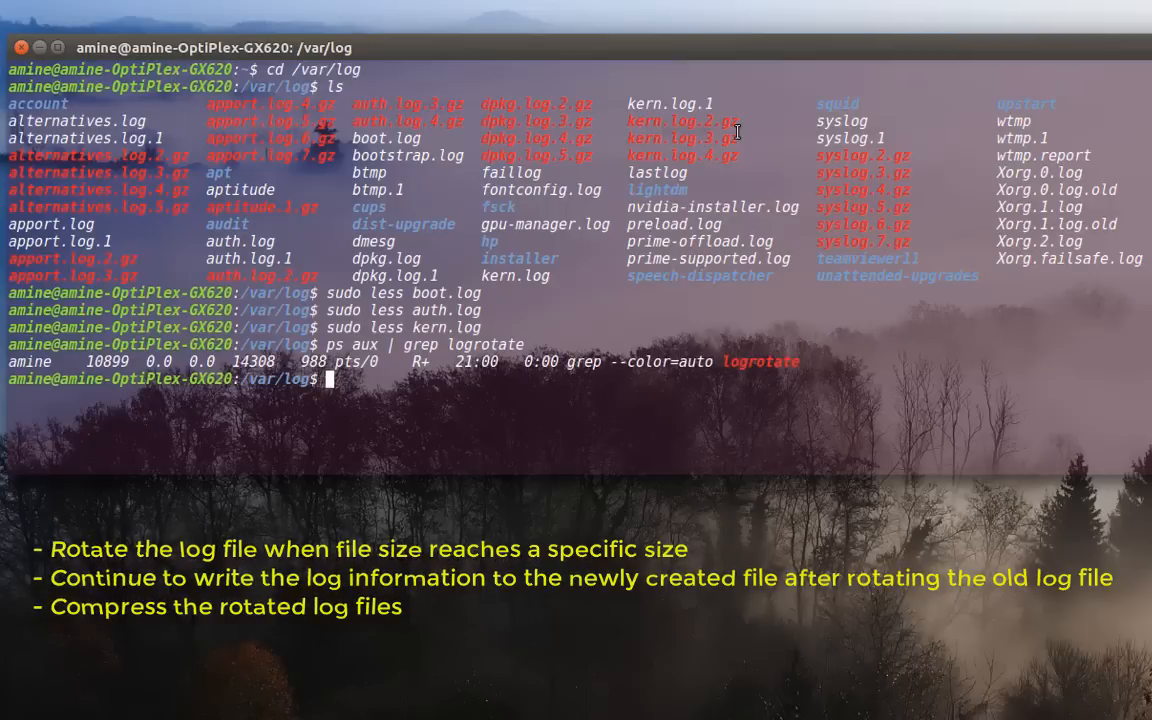
{"action": "mouse_move", "coordinate": [712, 122]}
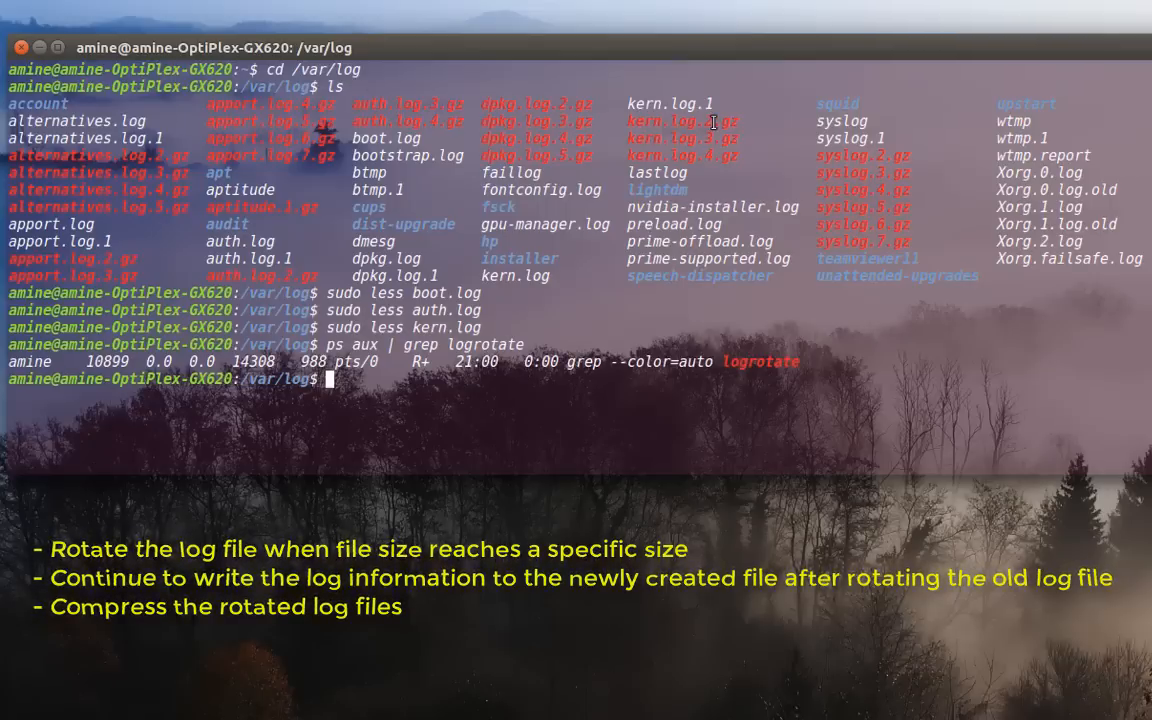
{"action": "mouse_move", "coordinate": [624, 382]}
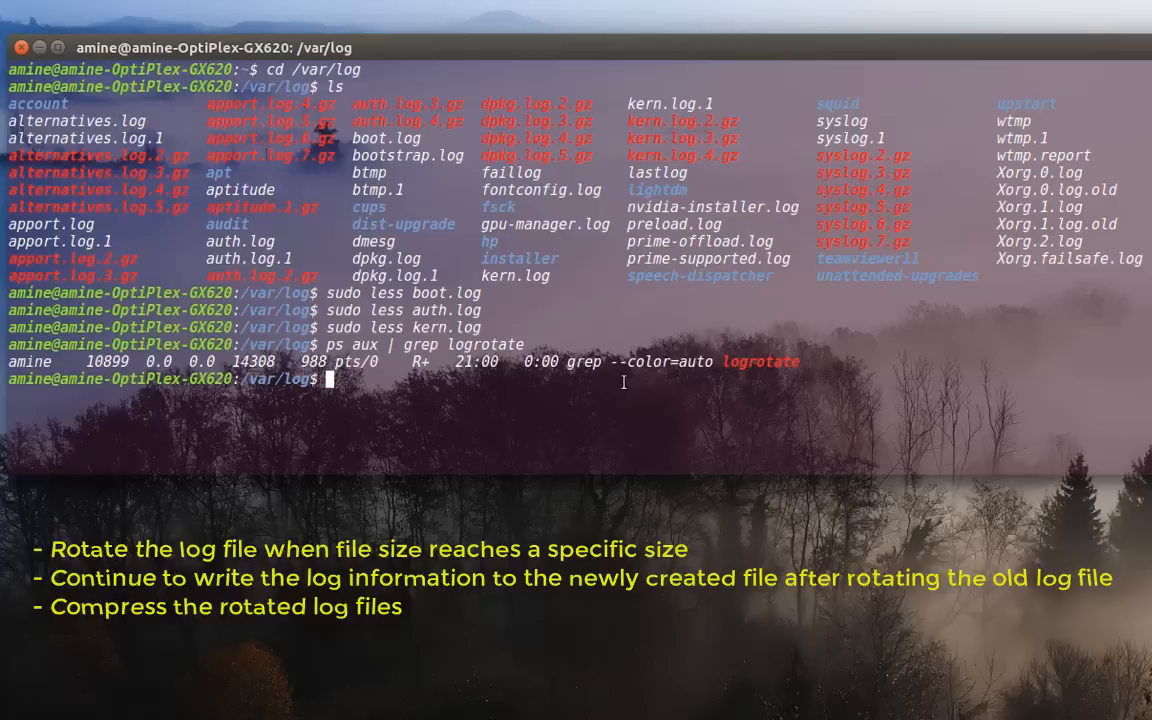
{"action": "mouse_move", "coordinate": [614, 402]}
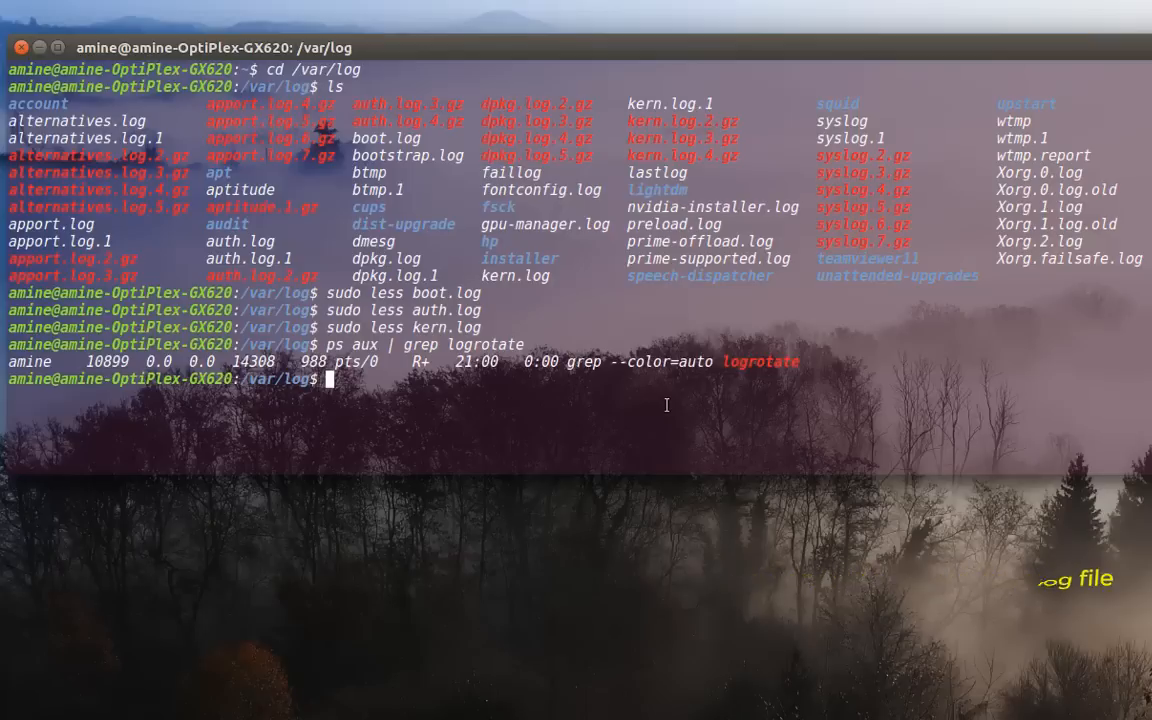
Run 'ls -l' for a long listing of /var/log with owners, sizes and dates.
{"action": "type", "text": "ls -"}
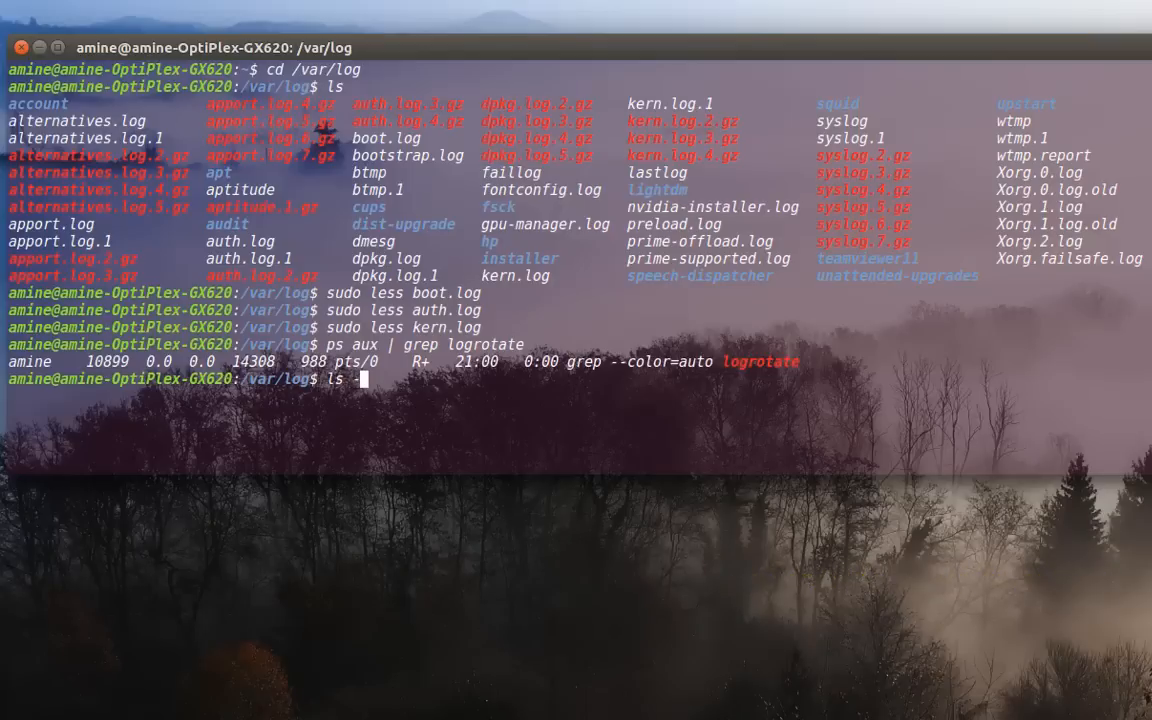
{"action": "type", "text": "-l"}
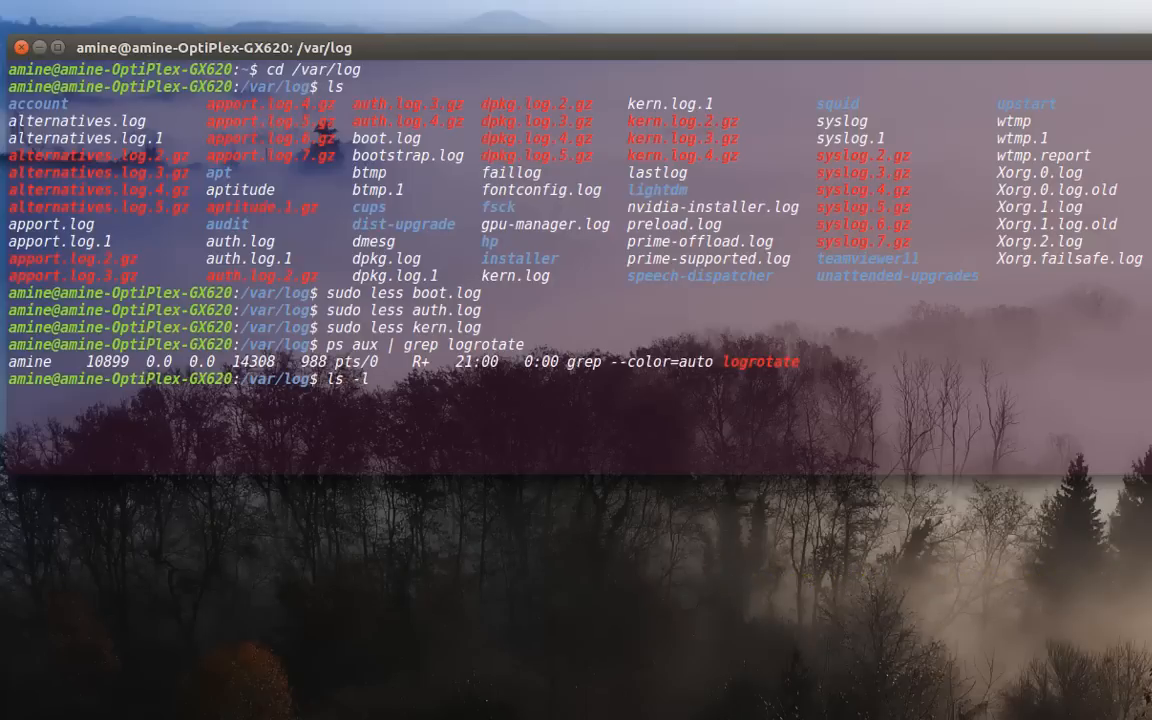
{"action": "key", "text": "Return"}
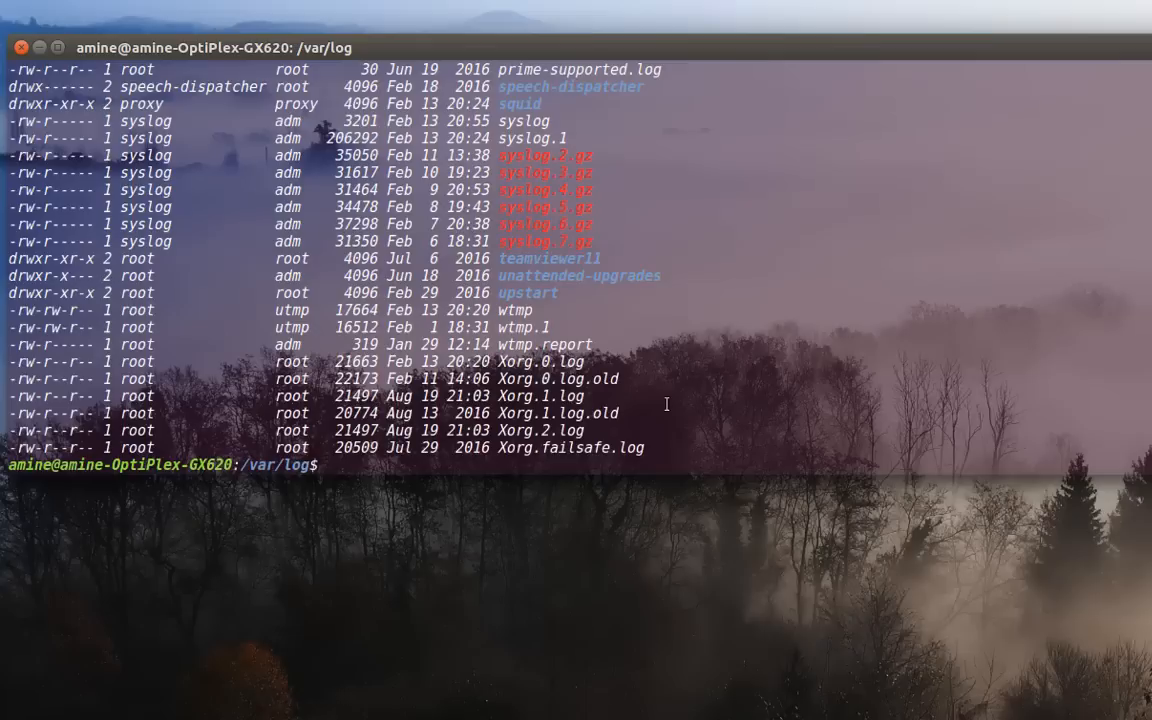
{"action": "mouse_move", "coordinate": [660, 396]}
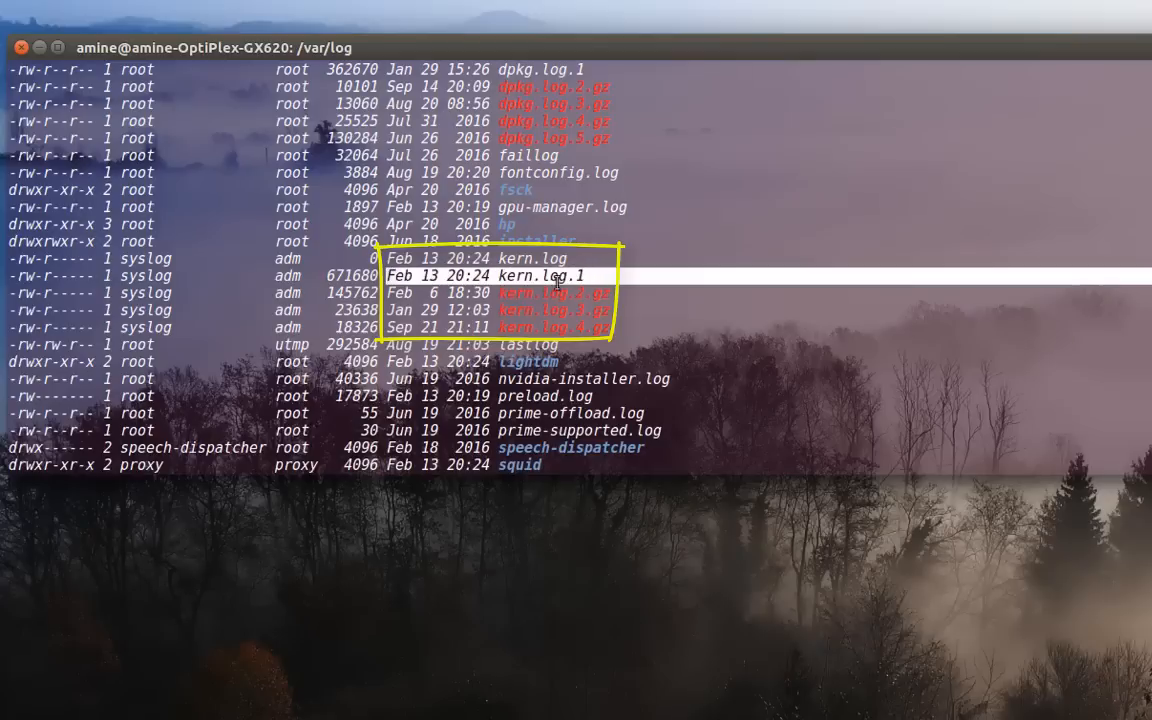
{"action": "mouse_move", "coordinate": [578, 302]}
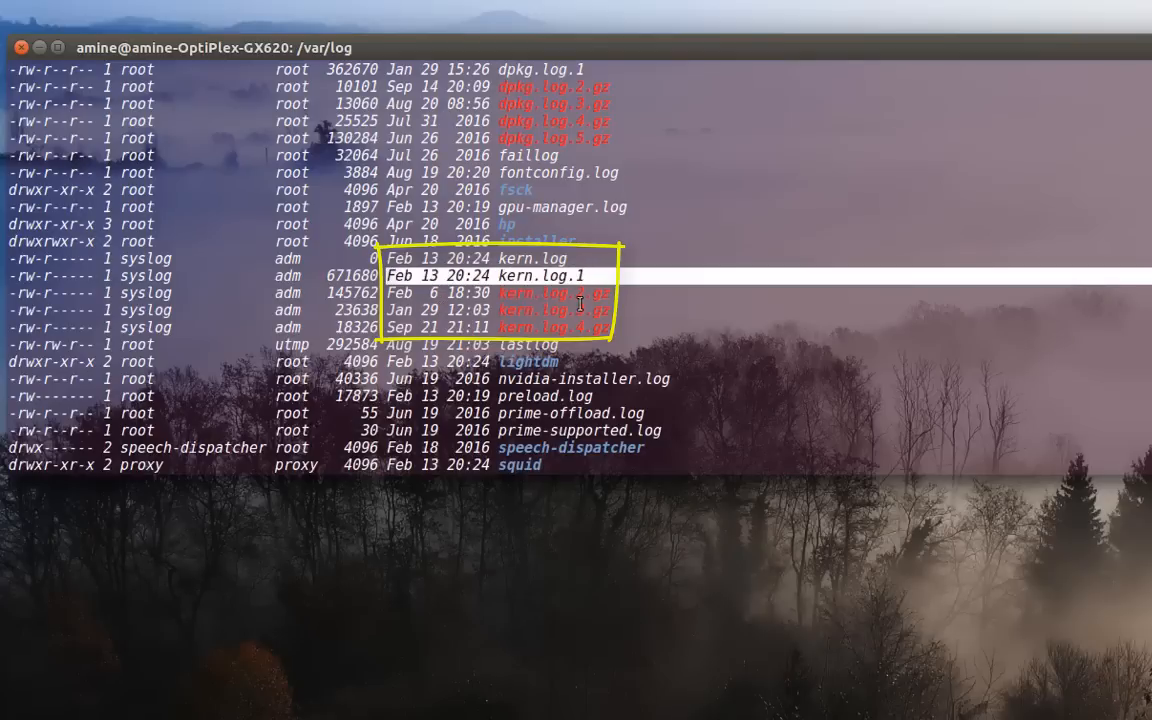
{"action": "mouse_move", "coordinate": [610, 300]}
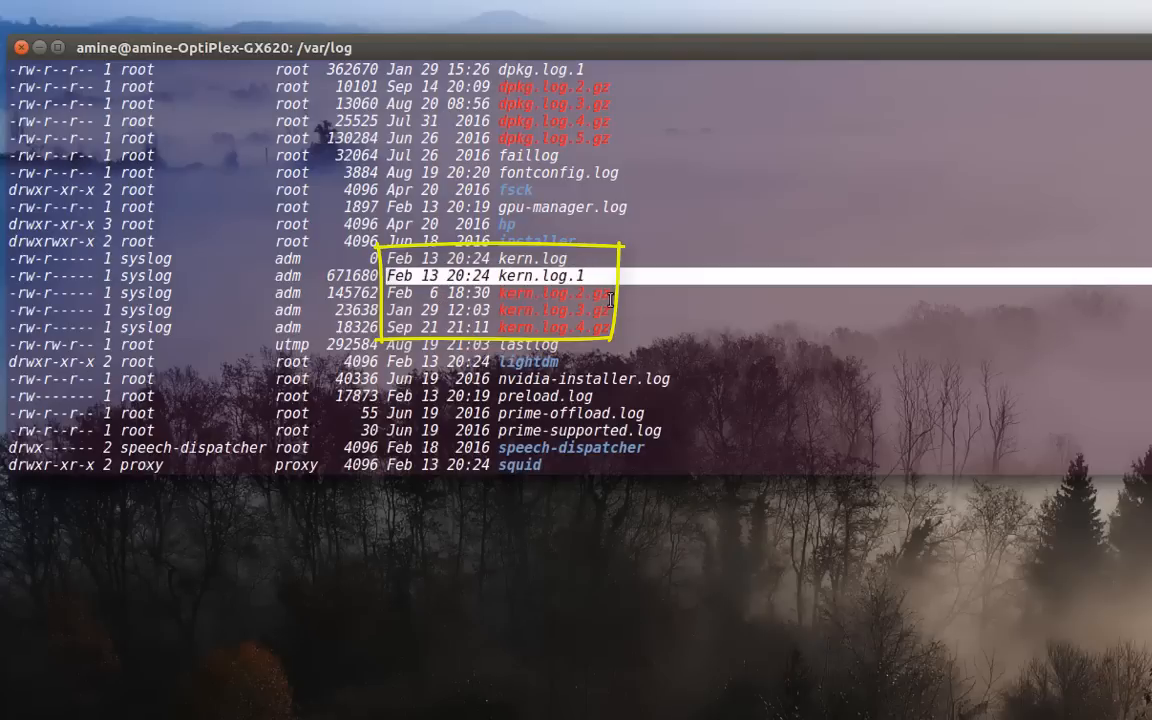
{"action": "mouse_move", "coordinate": [710, 384]}
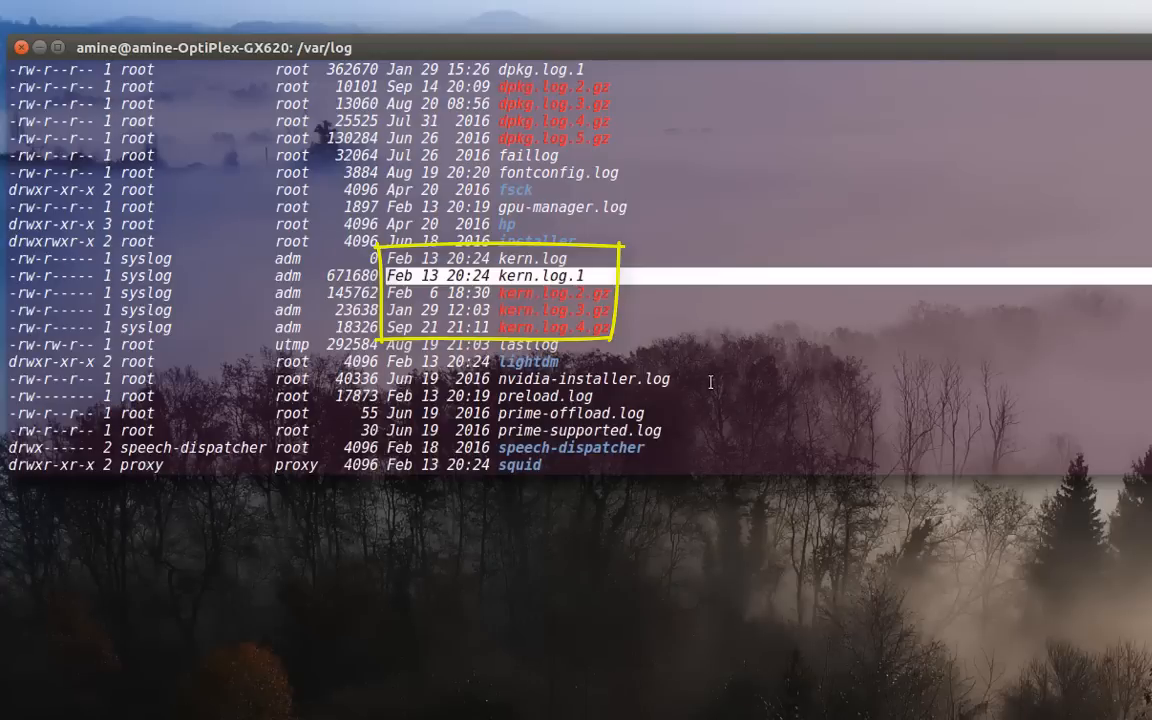
{"action": "mouse_move", "coordinate": [492, 370]}
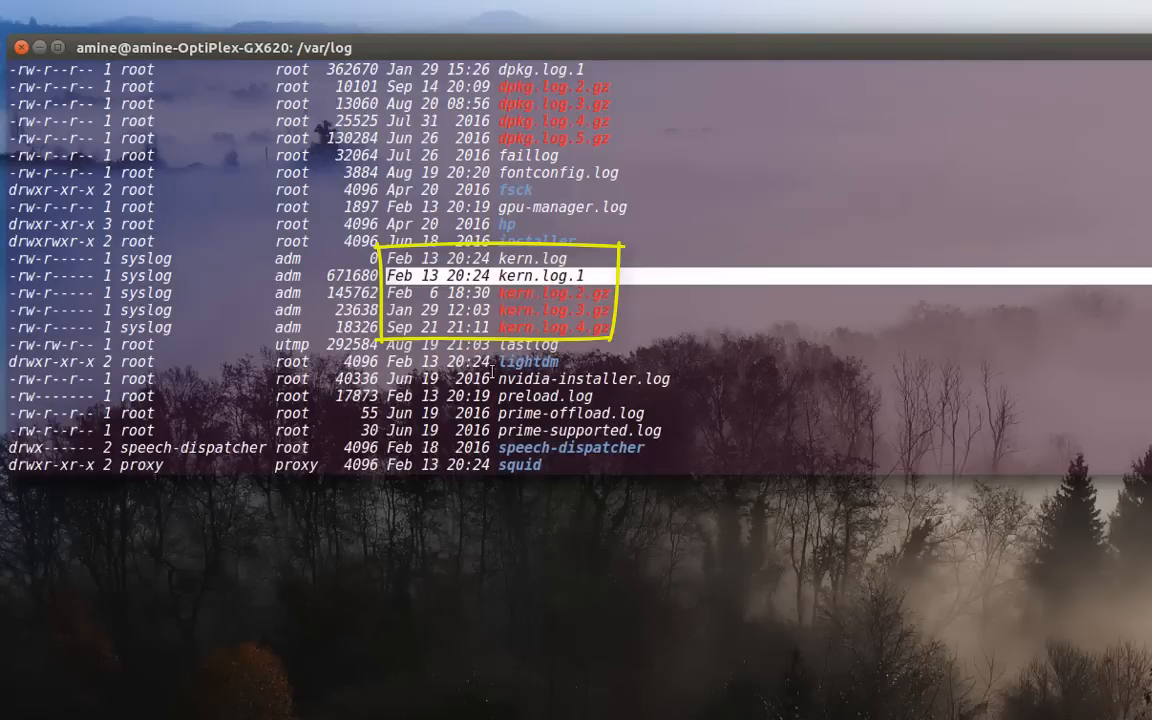
{"action": "mouse_move", "coordinate": [454, 320]}
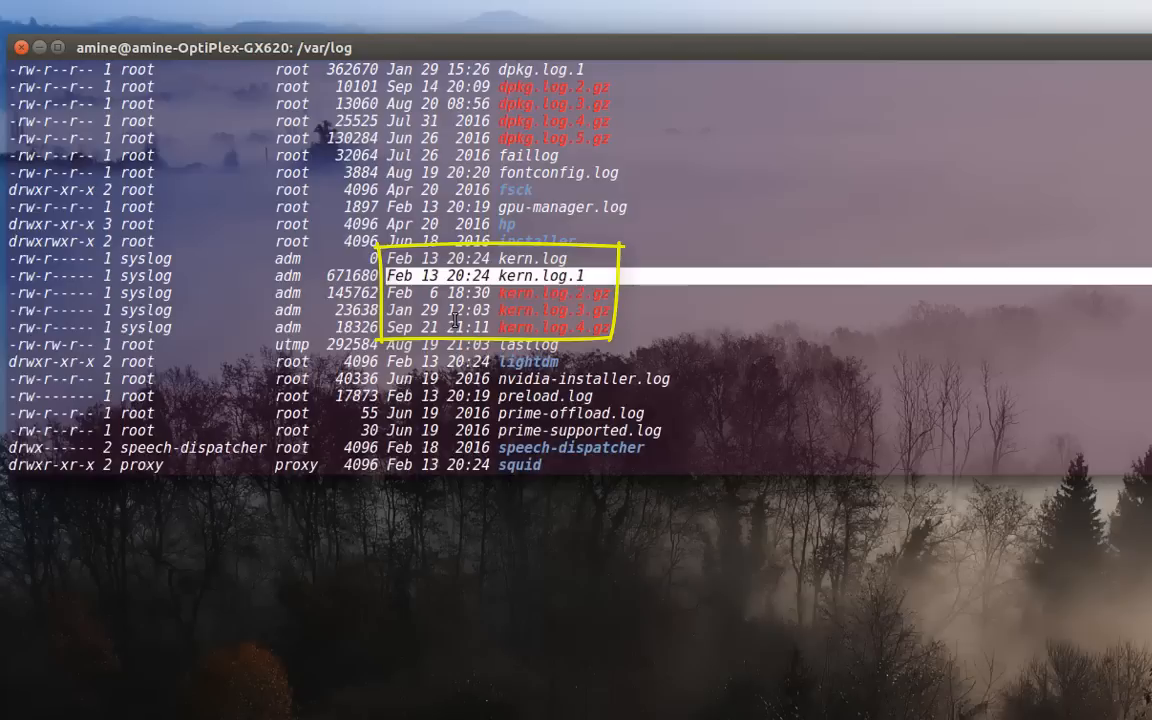
{"action": "mouse_move", "coordinate": [532, 316]}
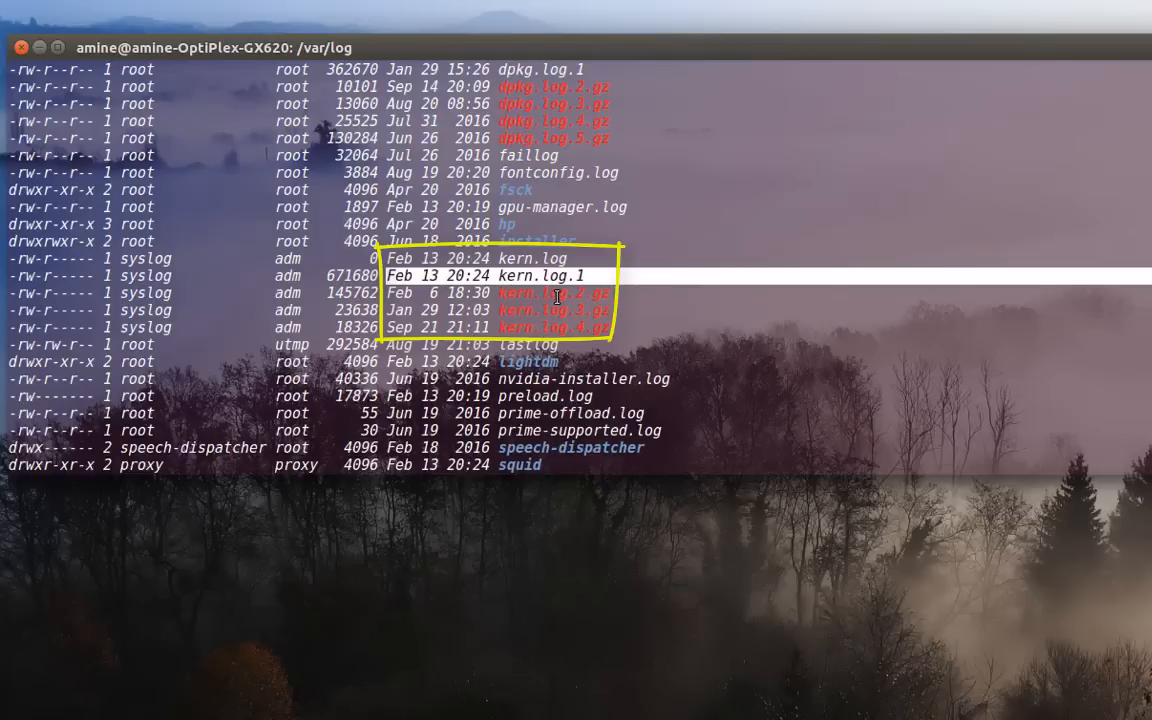
{"action": "mouse_move", "coordinate": [530, 328]}
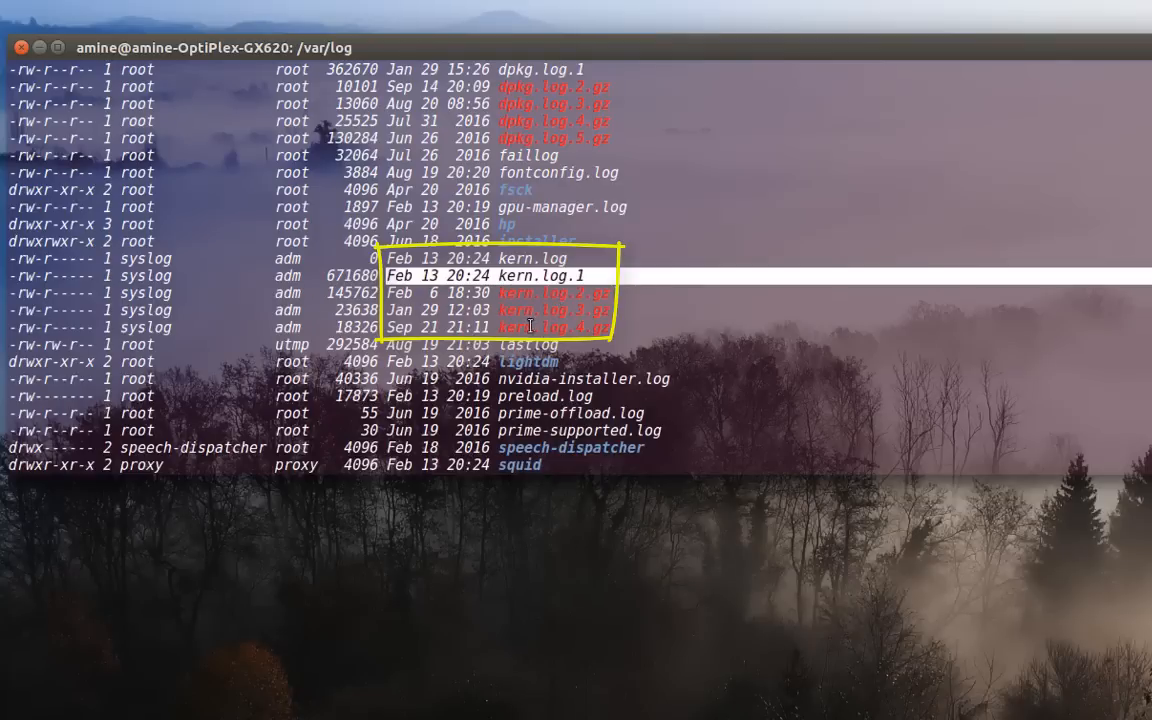
{"action": "mouse_move", "coordinate": [562, 310]}
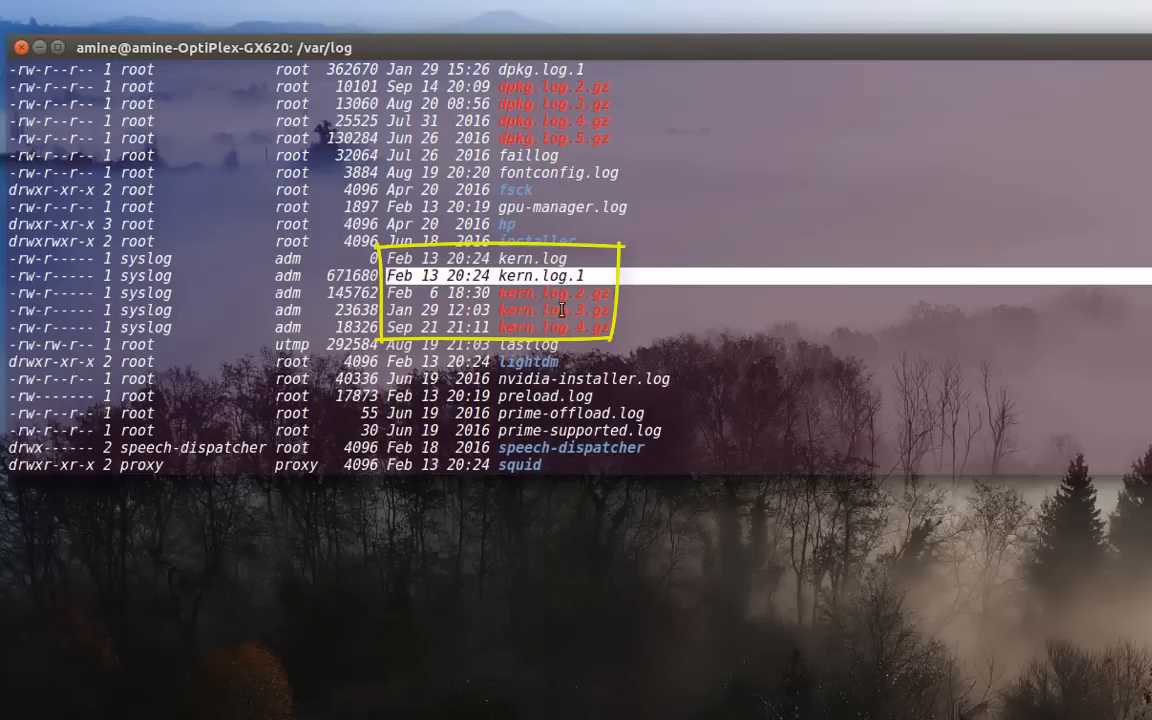
{"action": "mouse_move", "coordinate": [590, 344]}
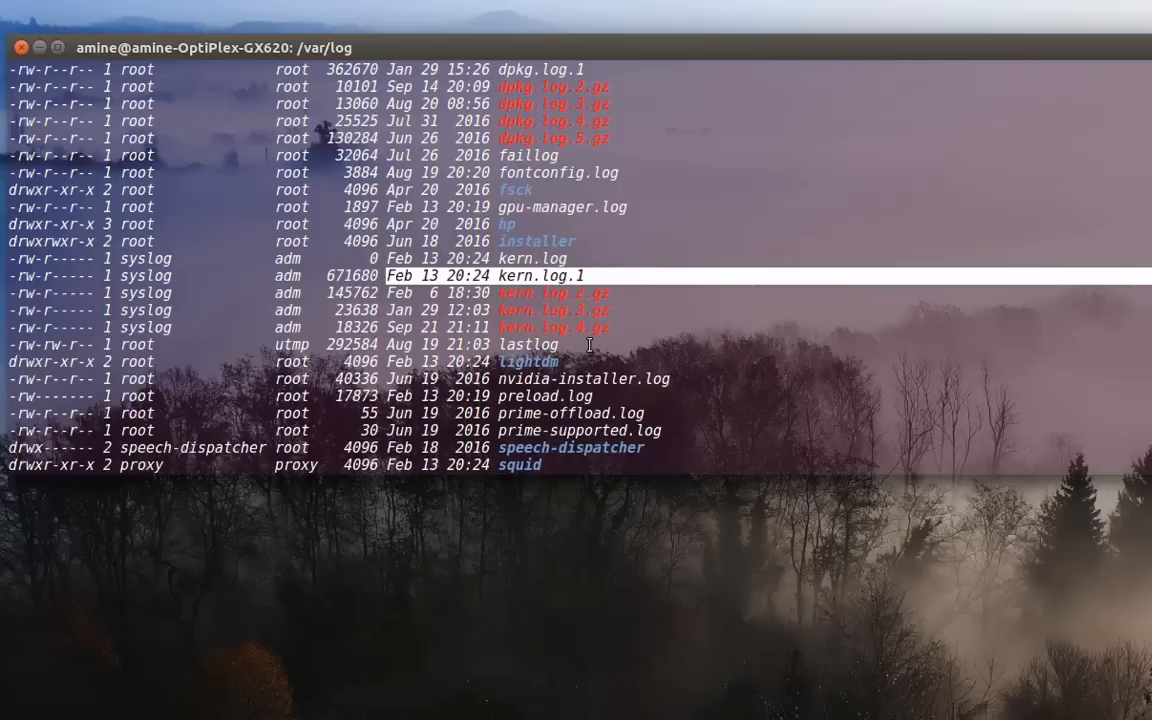
Scroll the listing to syslog, syslog.1 and the syslog.2.gz–syslog.7.gz archives.
{"action": "scroll", "scroll_direction": "down", "scroll_amount": 3}
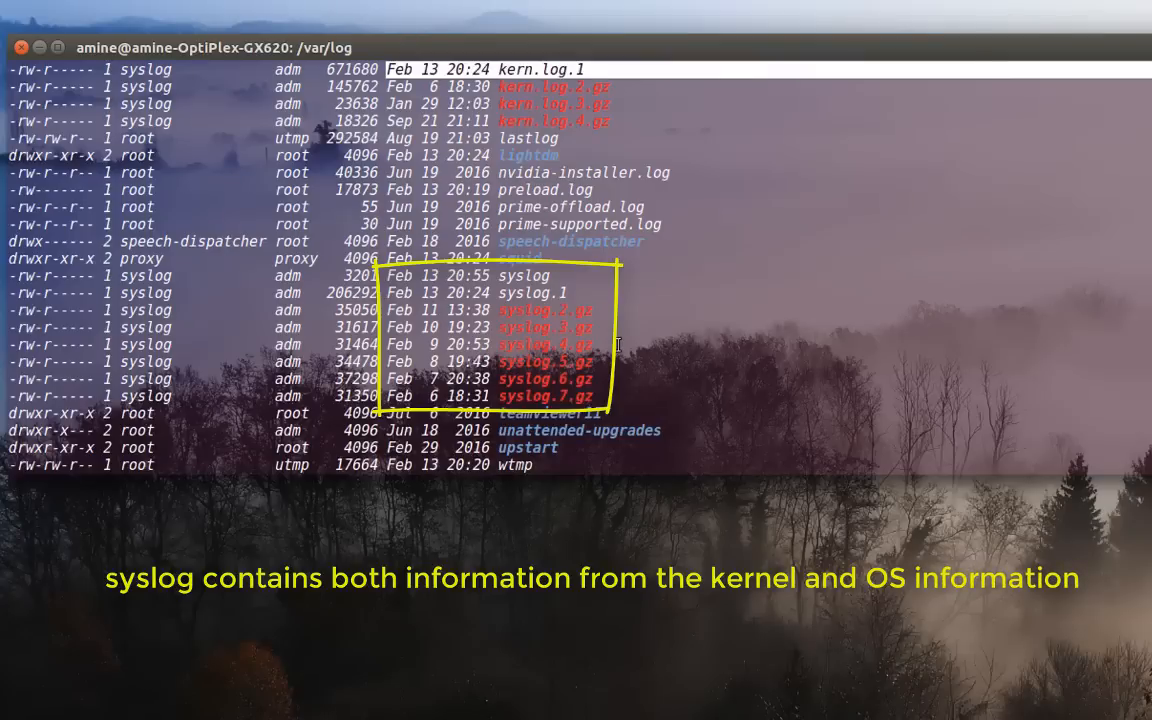
{"action": "mouse_move", "coordinate": [372, 290]}
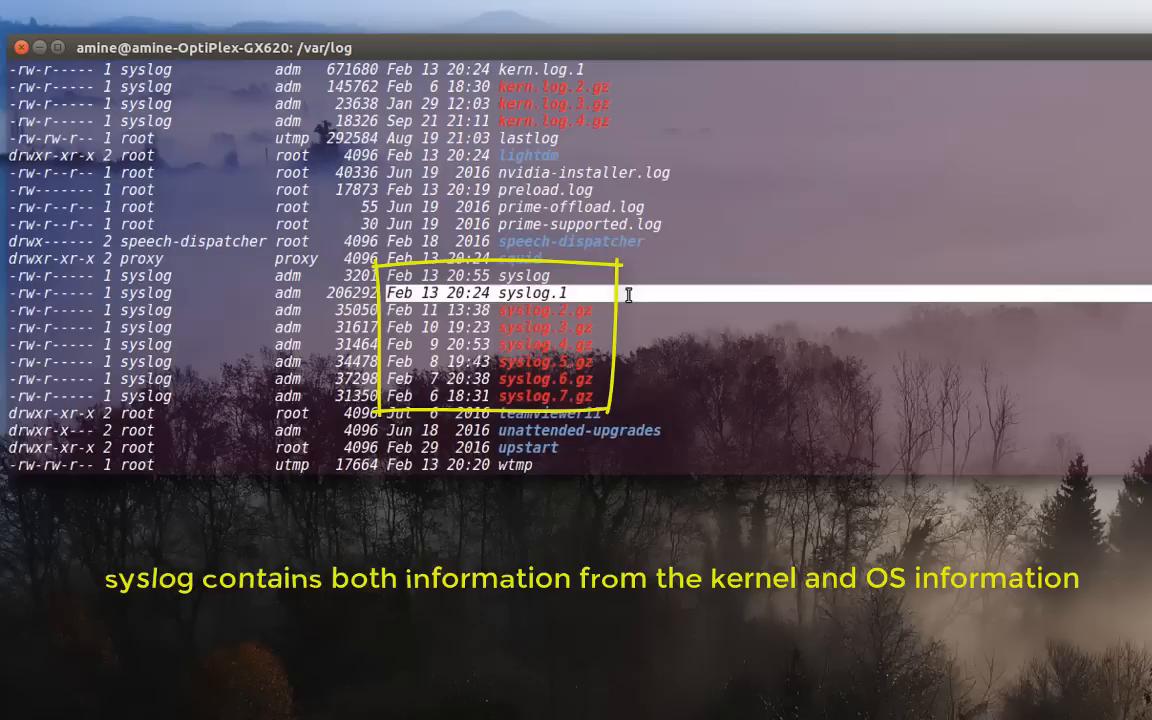
{"action": "mouse_move", "coordinate": [578, 328]}
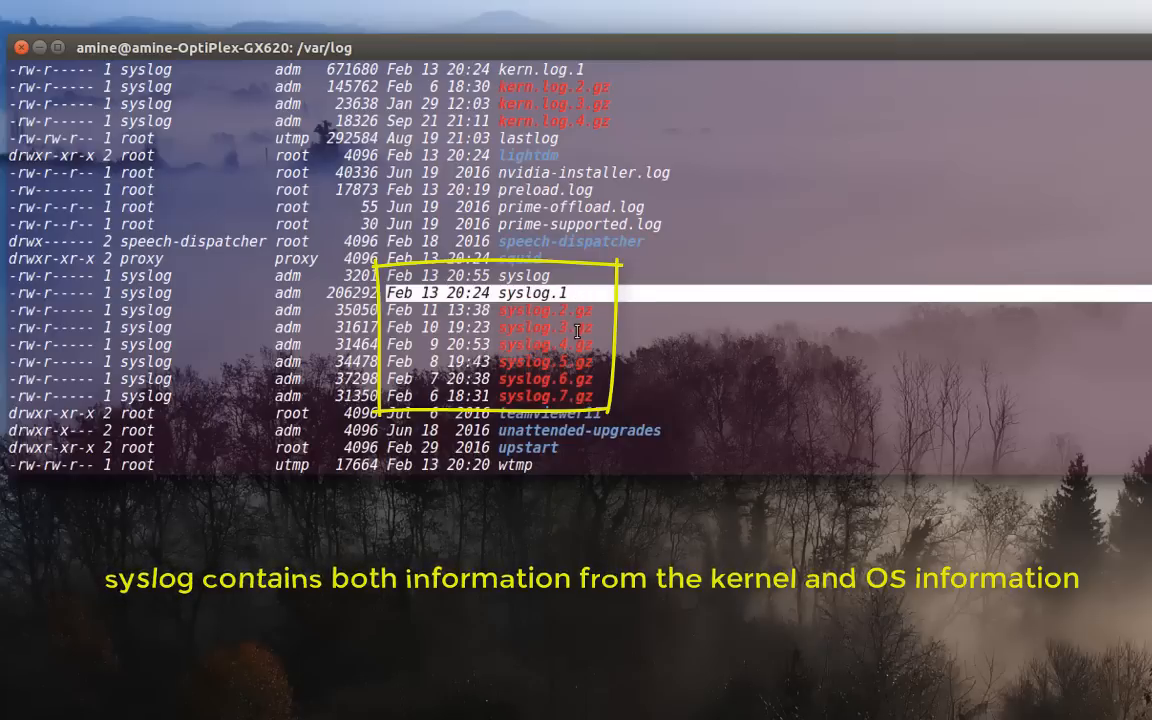
{"action": "mouse_move", "coordinate": [596, 382]}
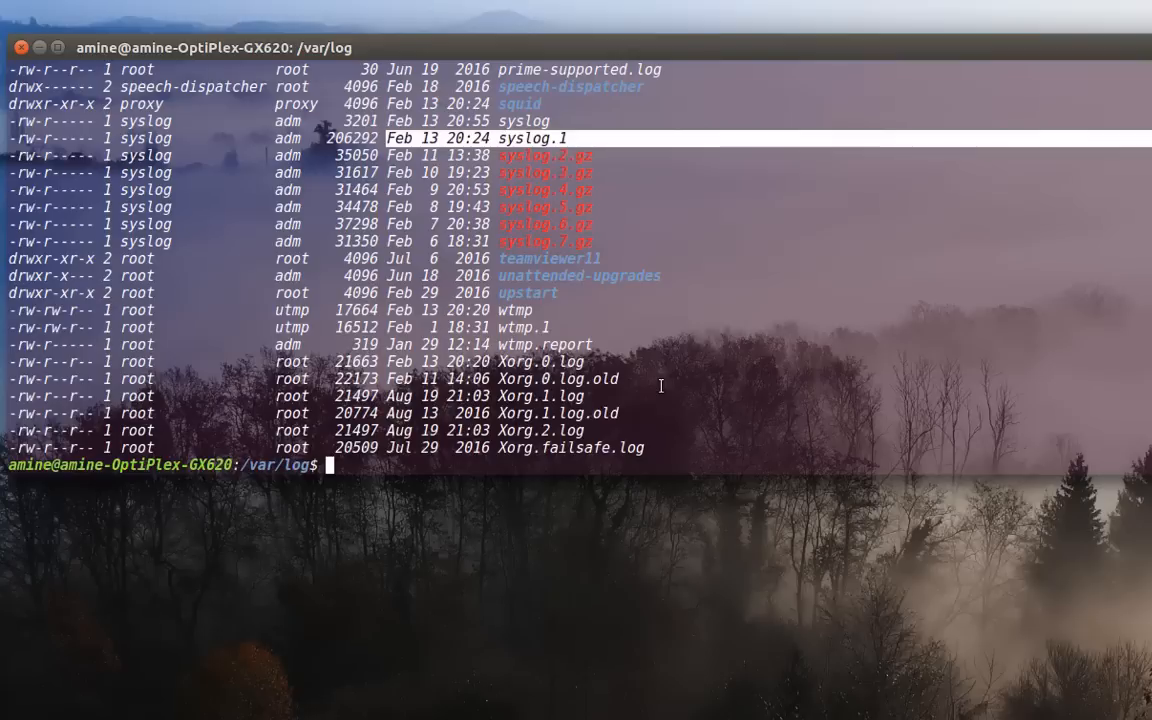
{"action": "mouse_move", "coordinate": [644, 386]}
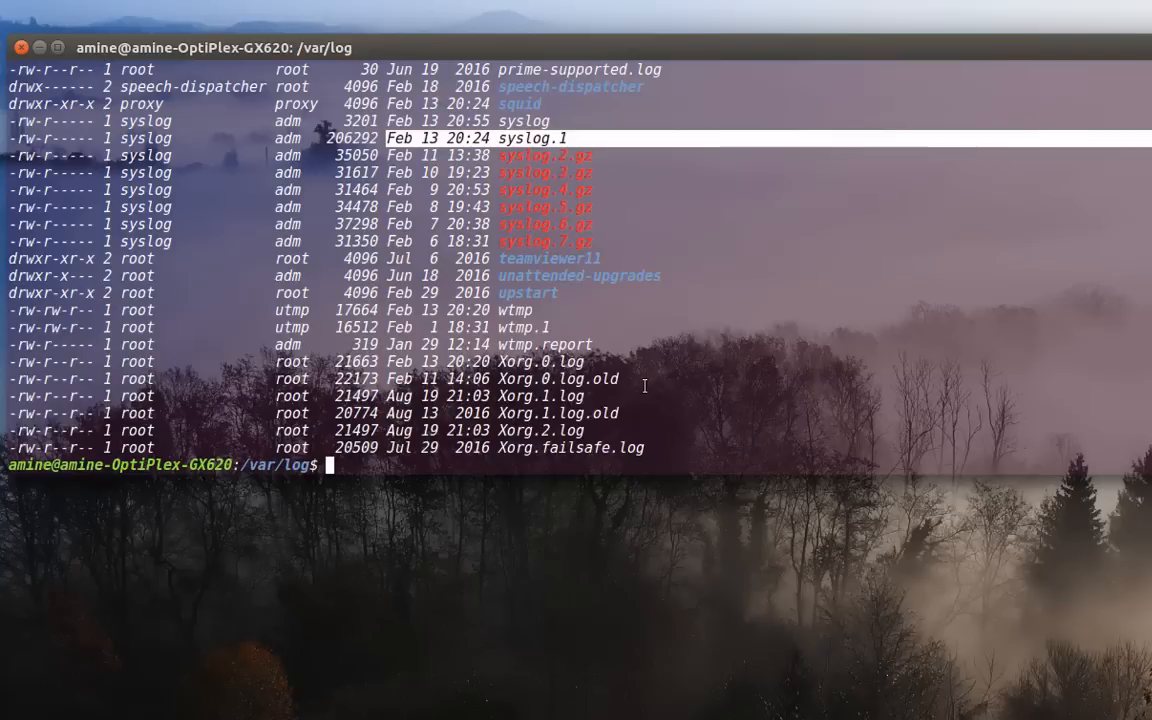
{"action": "mouse_move", "coordinate": [832, 590]}
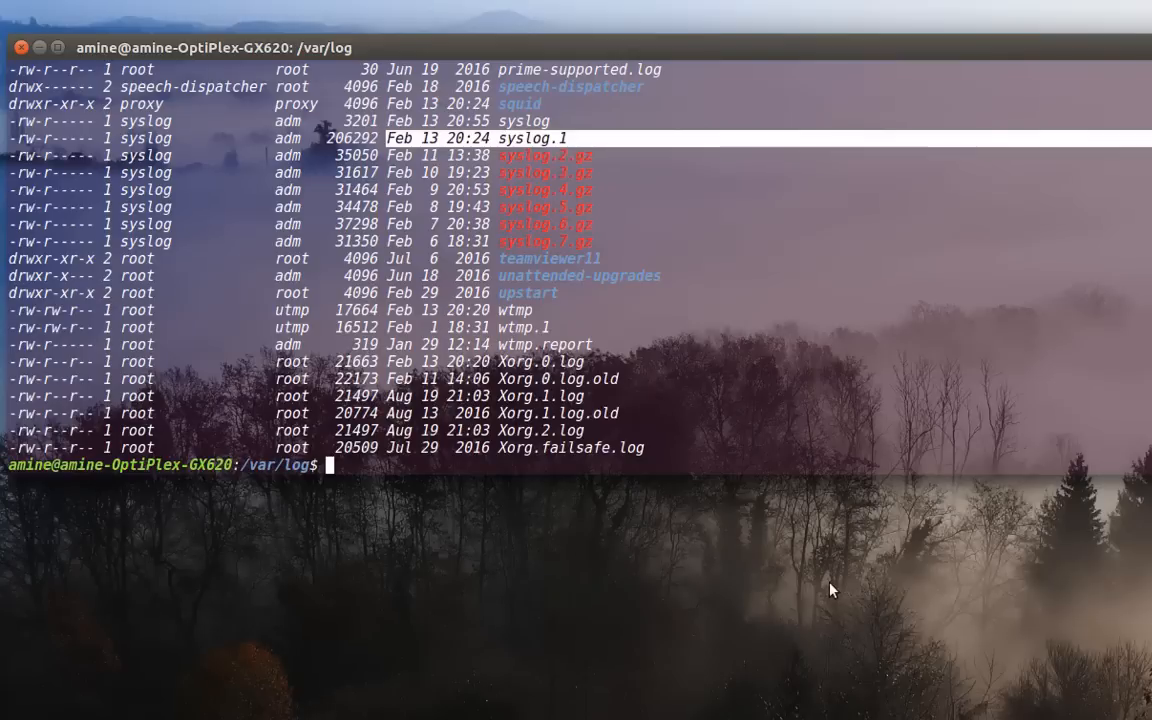